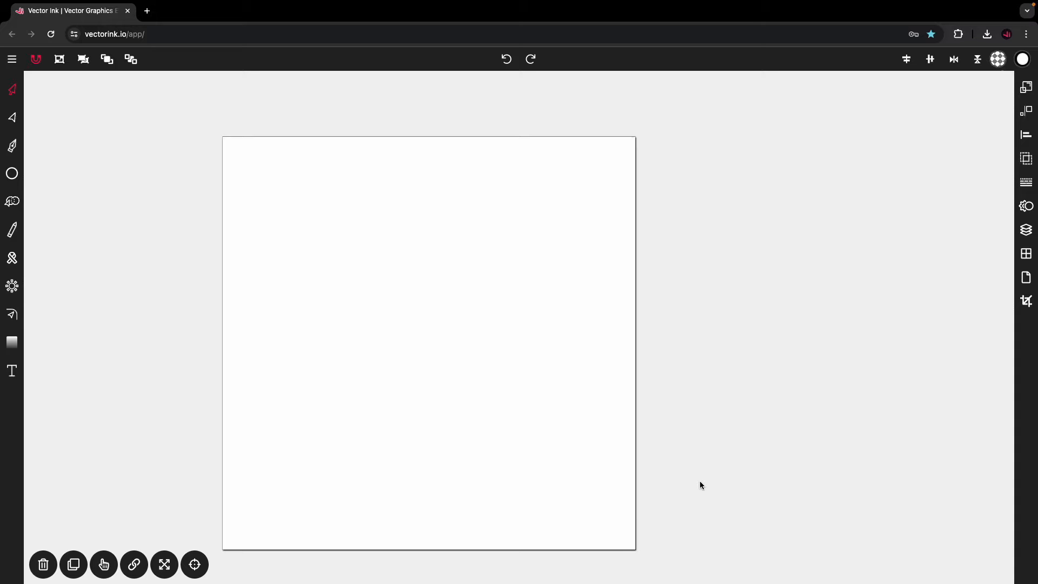
mouse_move(483, 380)
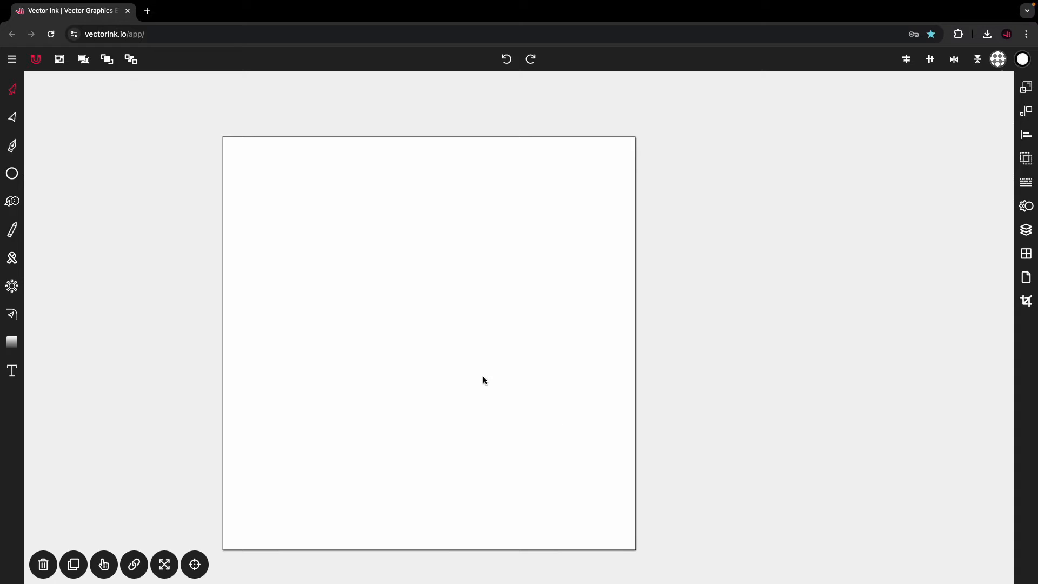
Import the hummingbird pencil sketch IMG_1329.JPG onto the page.
left_click(11, 58)
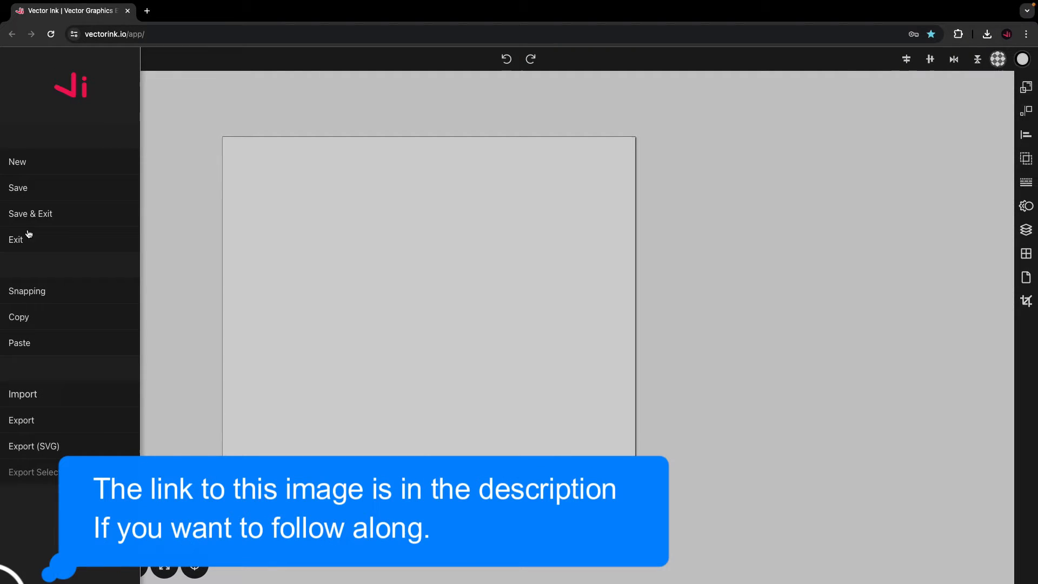
left_click(22, 394)
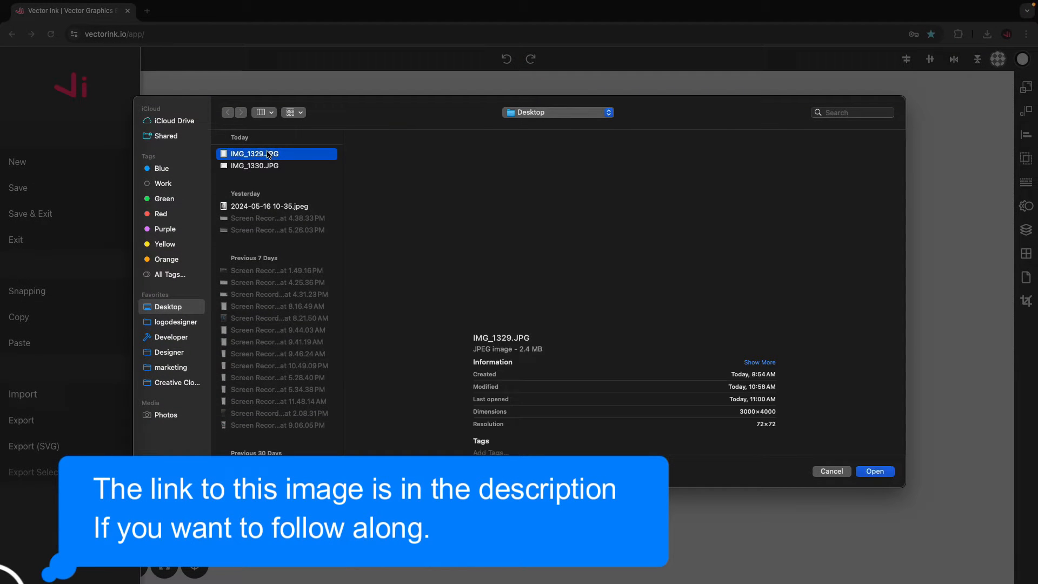
left_click(873, 471)
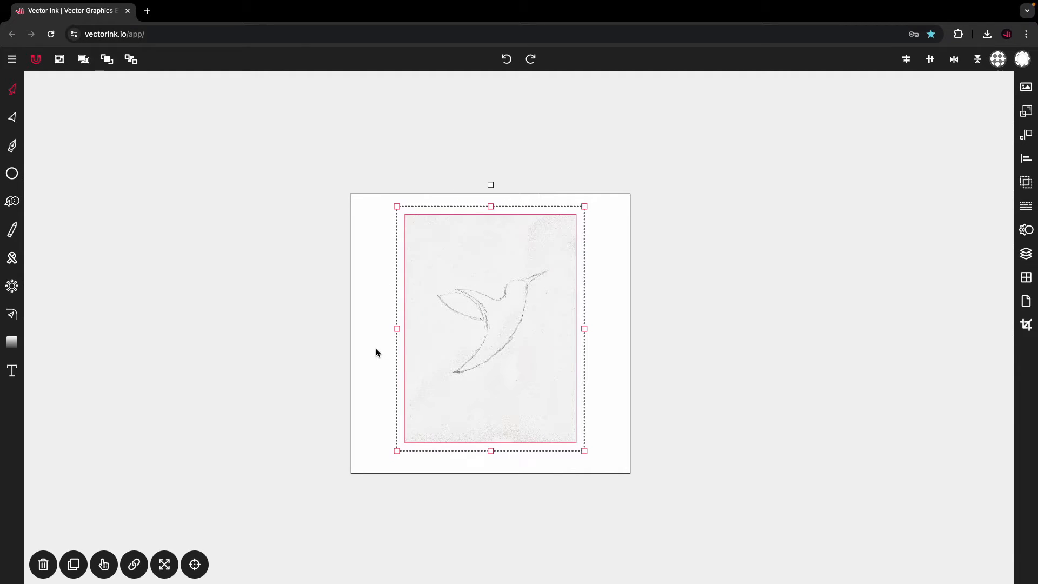
mouse_move(394, 247)
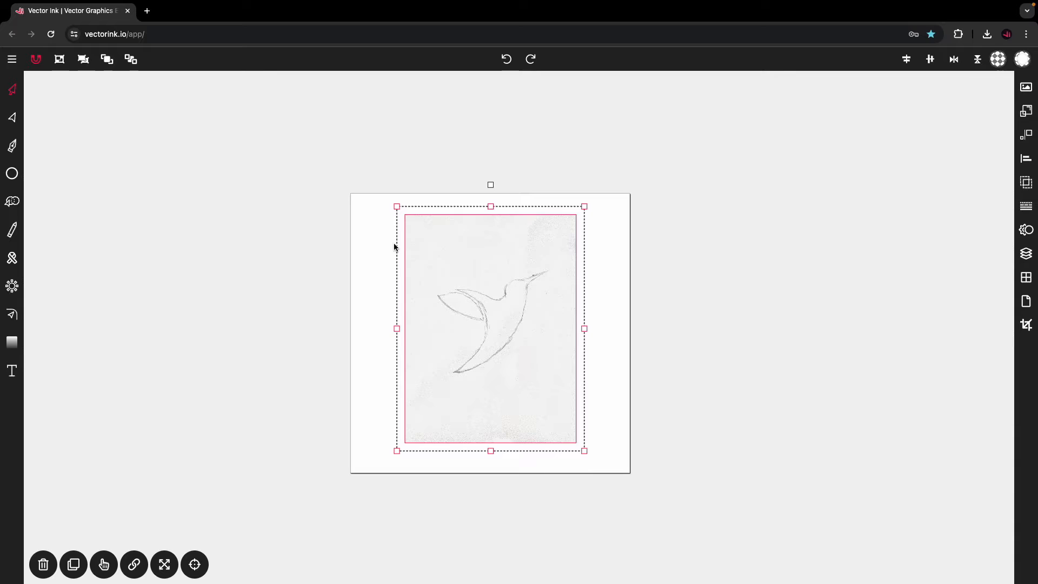
mouse_move(544, 298)
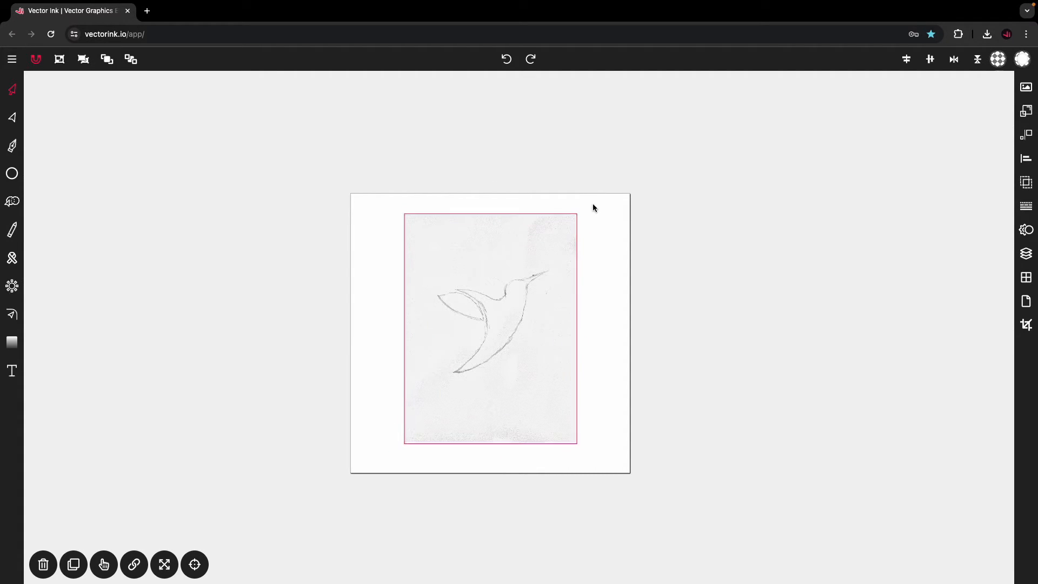
Select the sketch image, review its Object, Align and Layers panels, and scale it slightly.
left_click(490, 328)
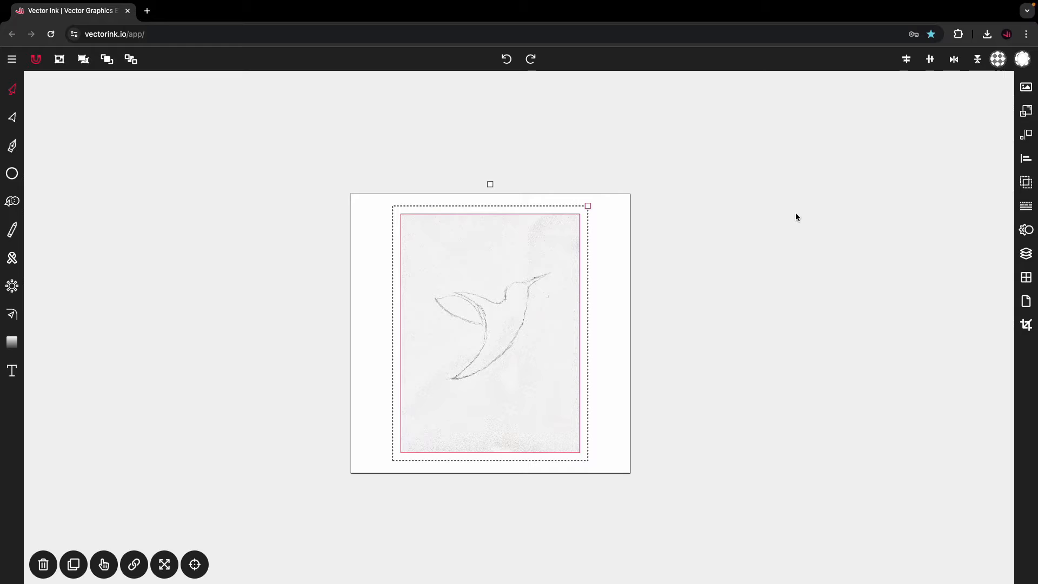
mouse_move(920, 77)
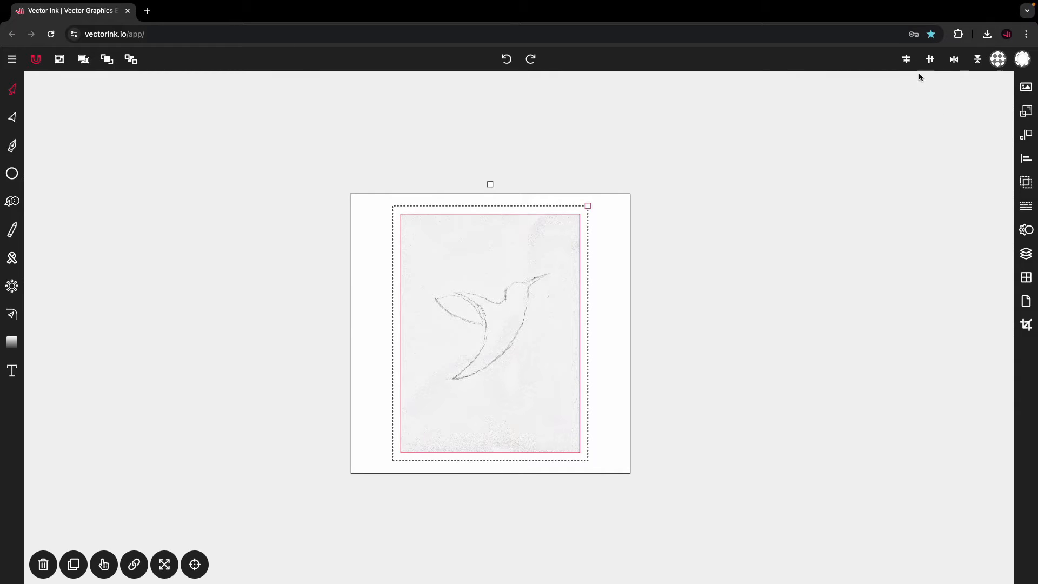
left_click(1026, 134)
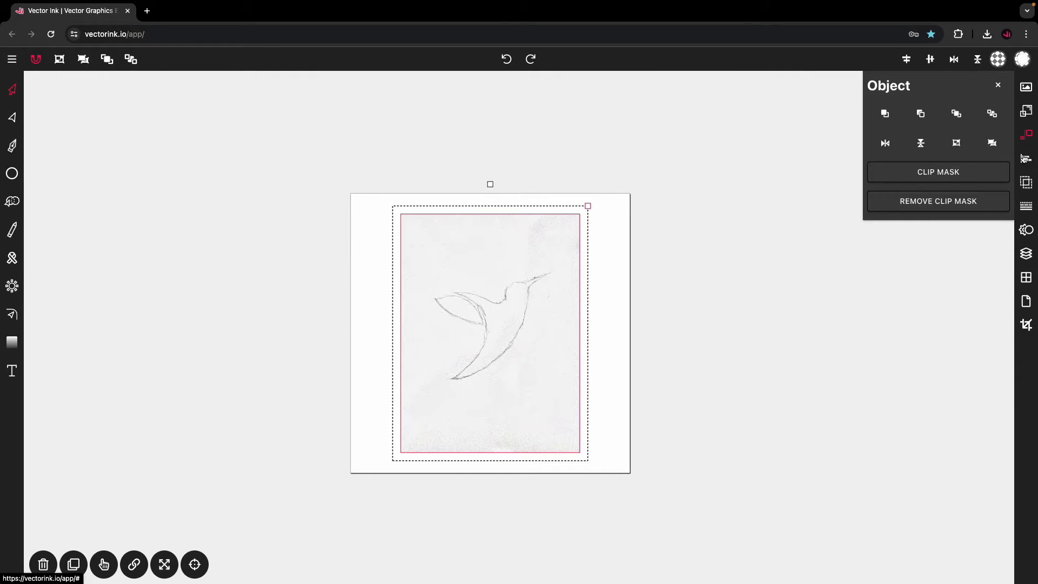
left_click(1026, 158)
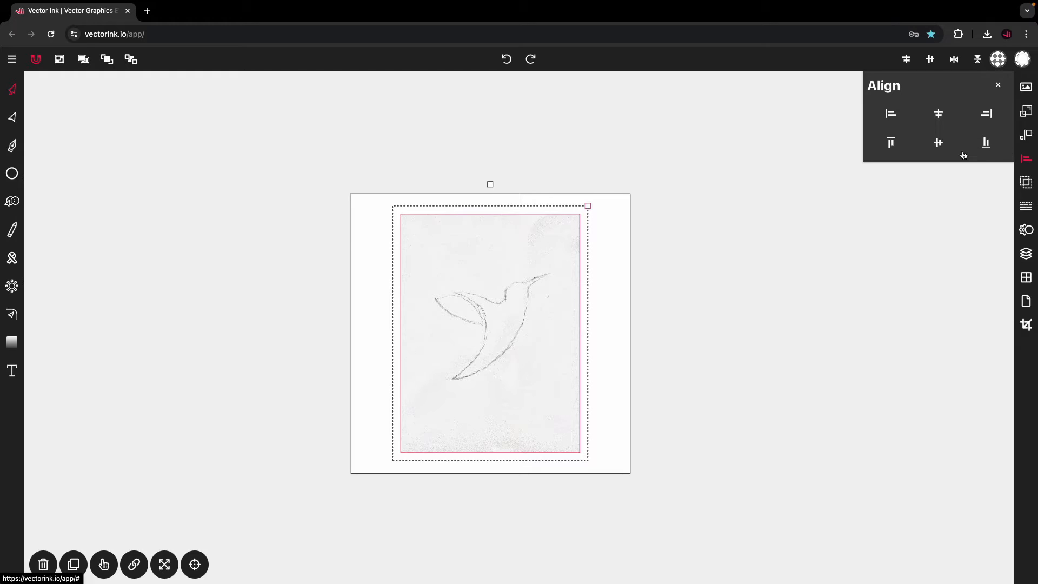
mouse_move(1001, 237)
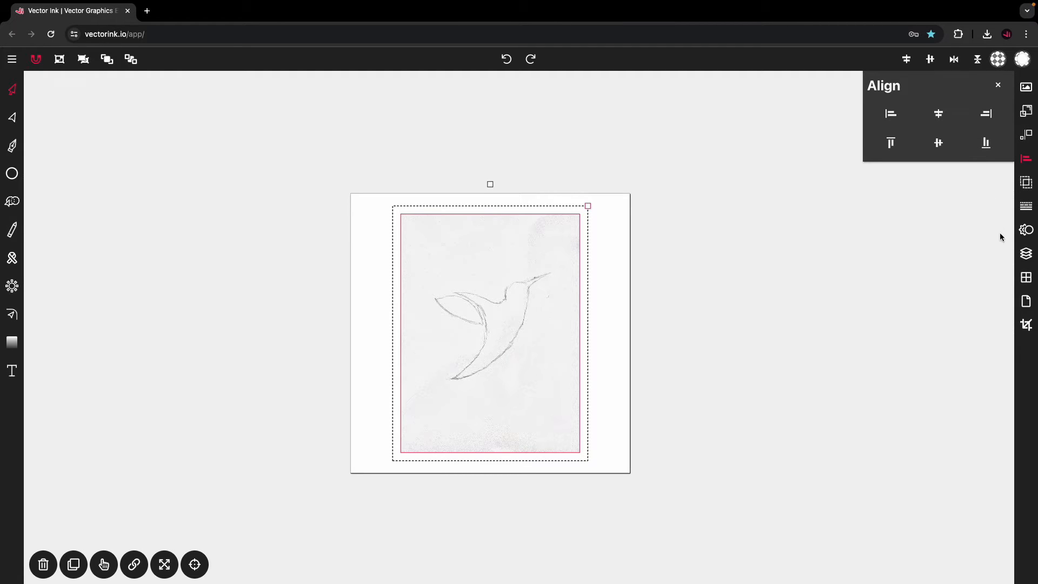
left_click(1026, 253)
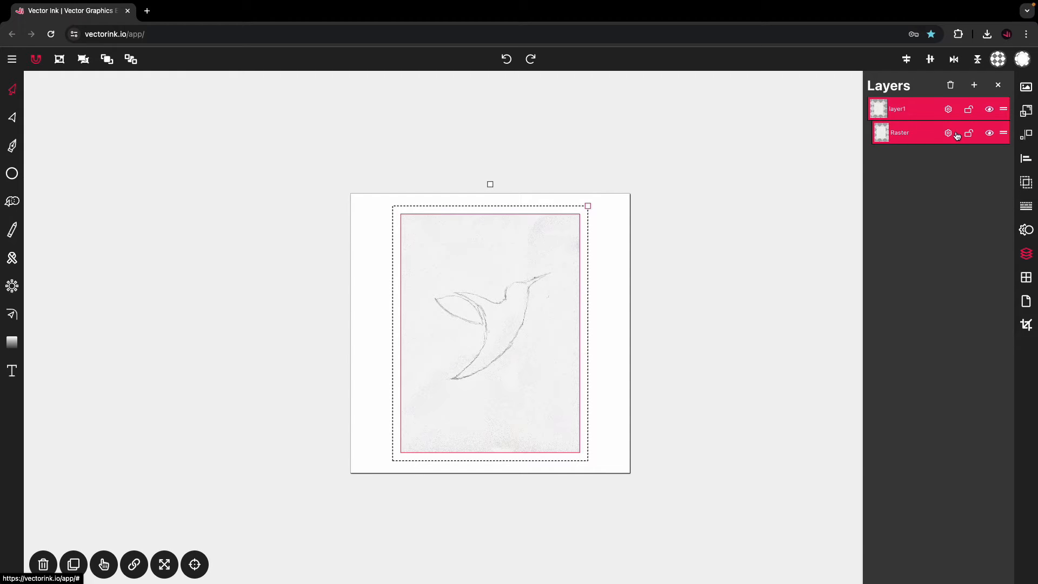
left_click(948, 132)
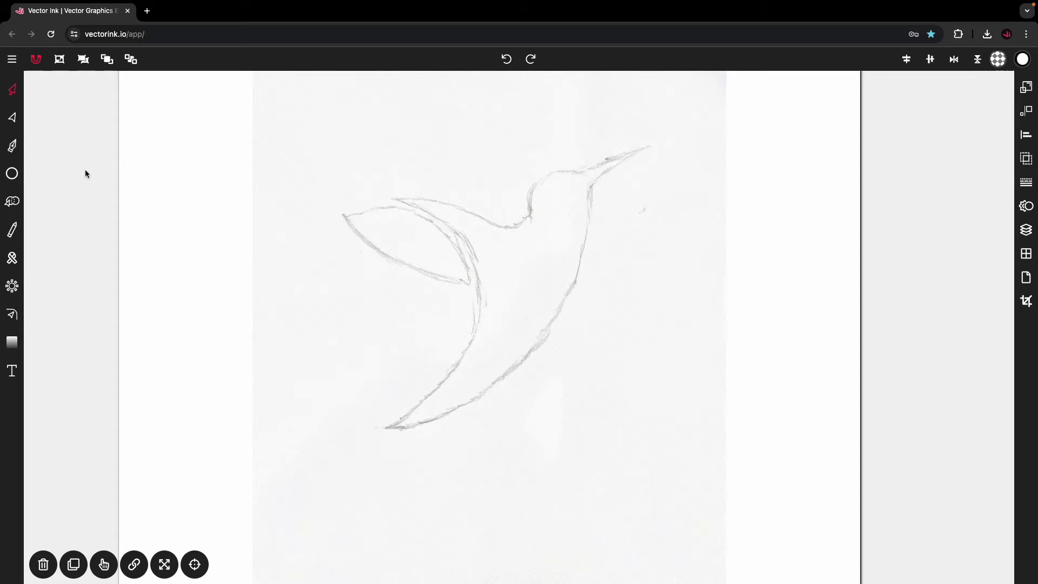
Draw a circle over the wing and resize it to match the wing-body curve.
left_click(12, 173)
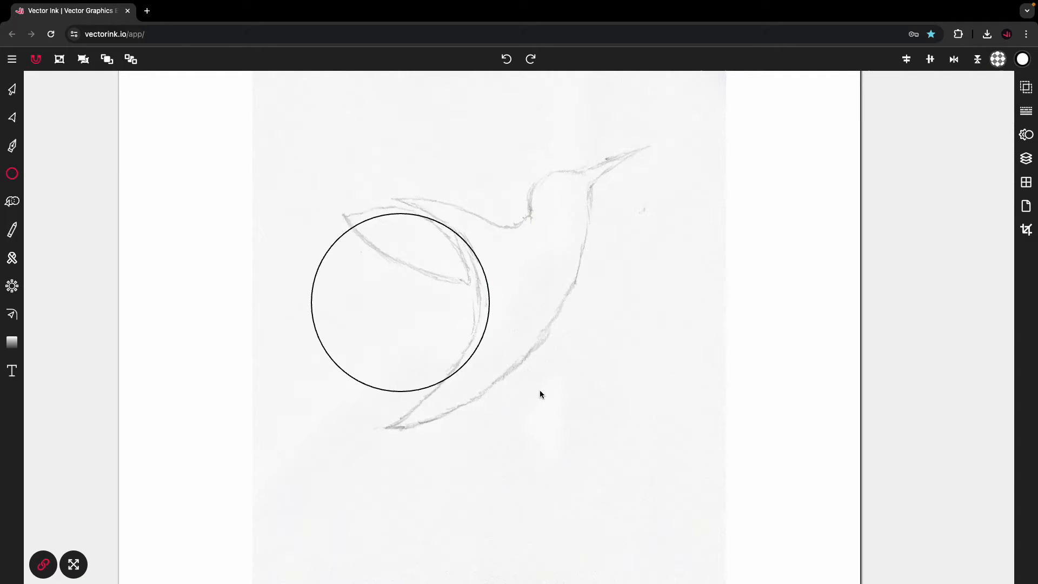
left_click(12, 89)
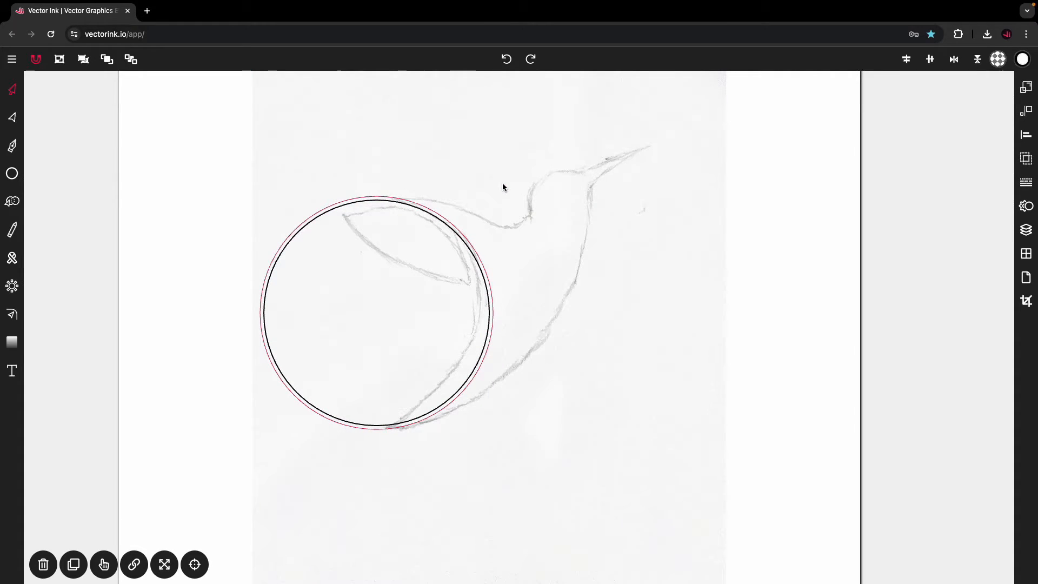
left_click(377, 311)
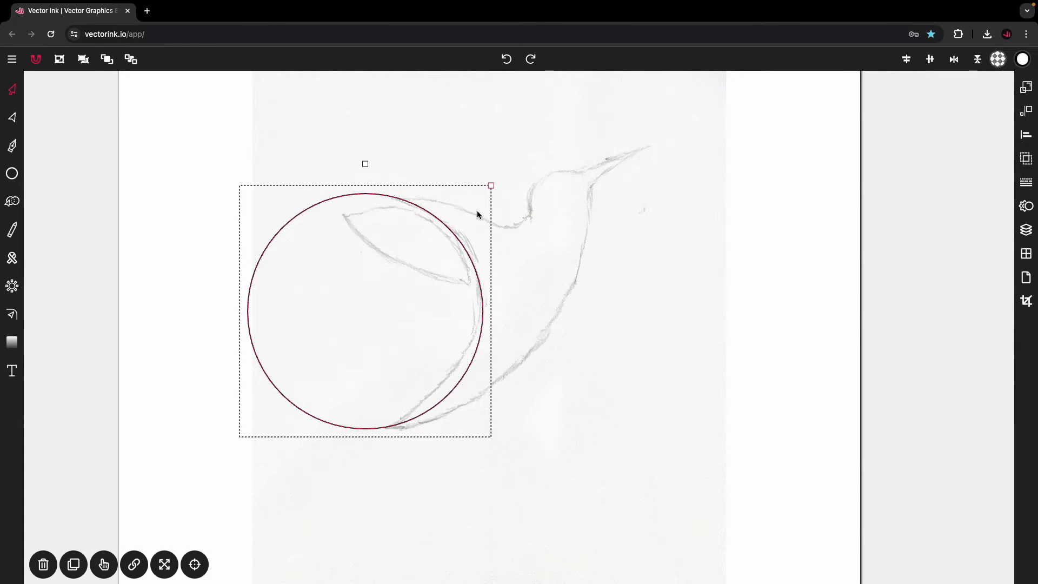
mouse_move(451, 322)
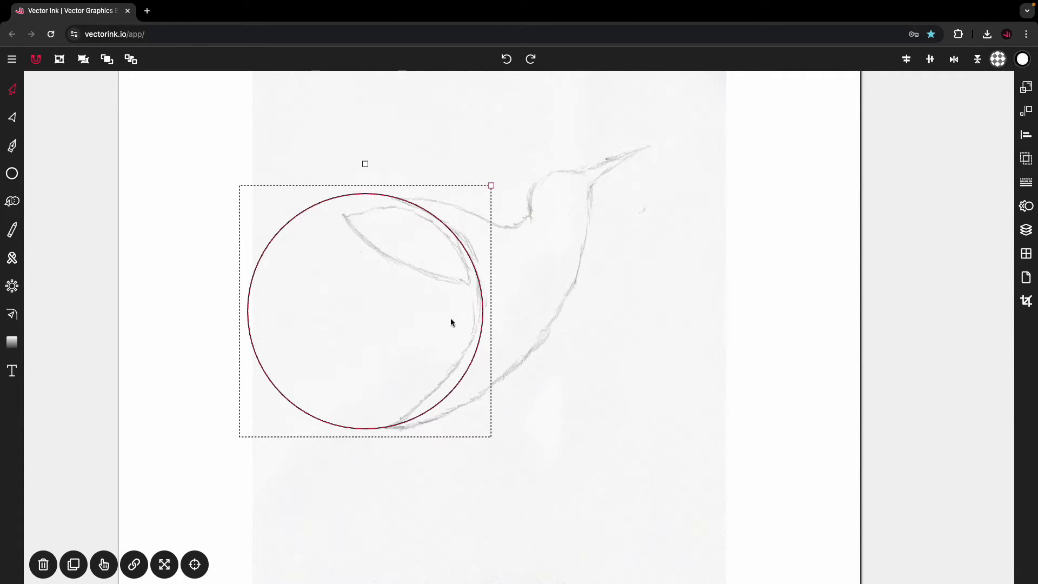
mouse_move(431, 407)
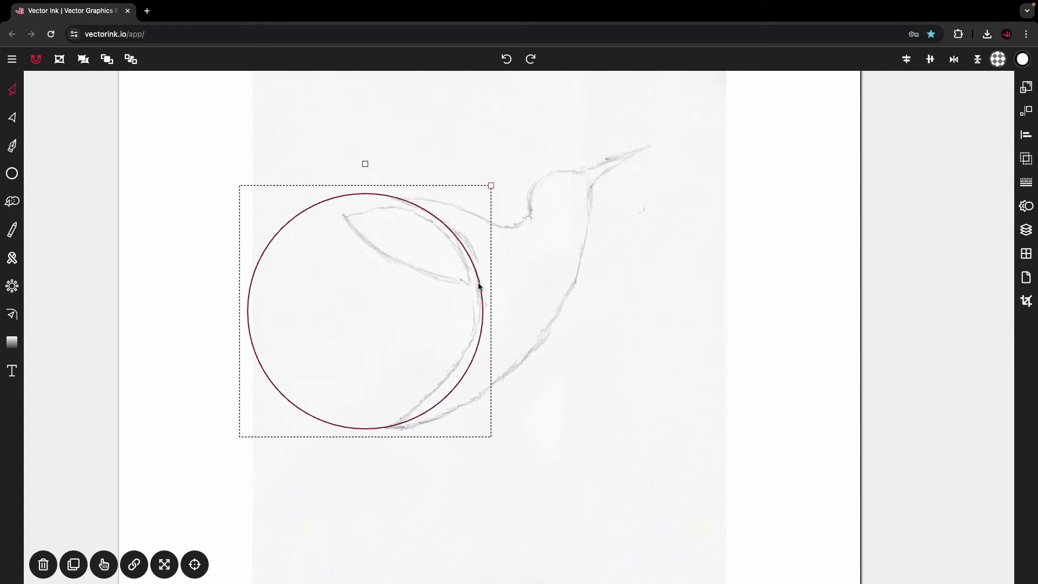
mouse_move(466, 389)
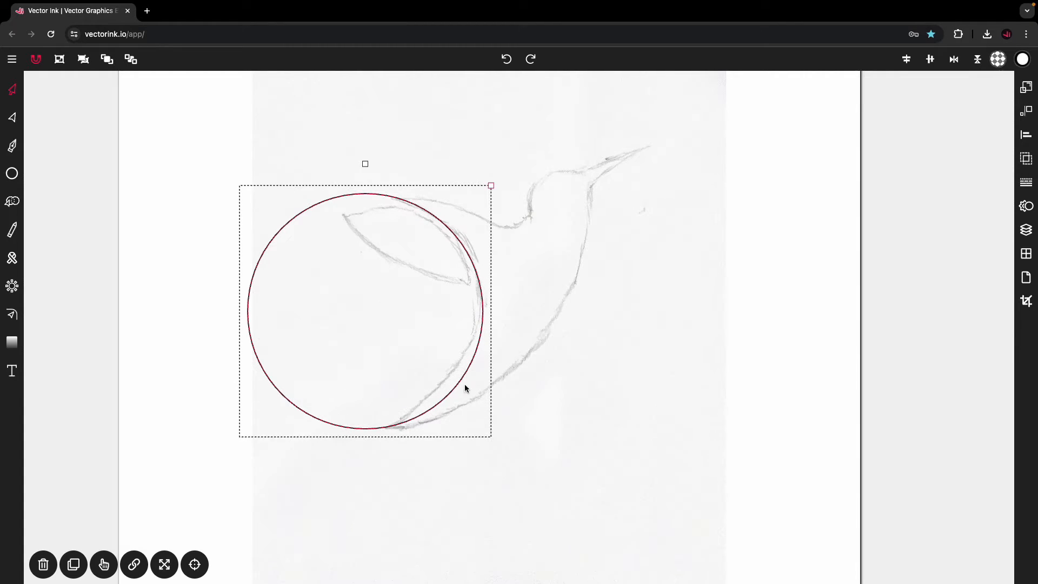
mouse_move(396, 202)
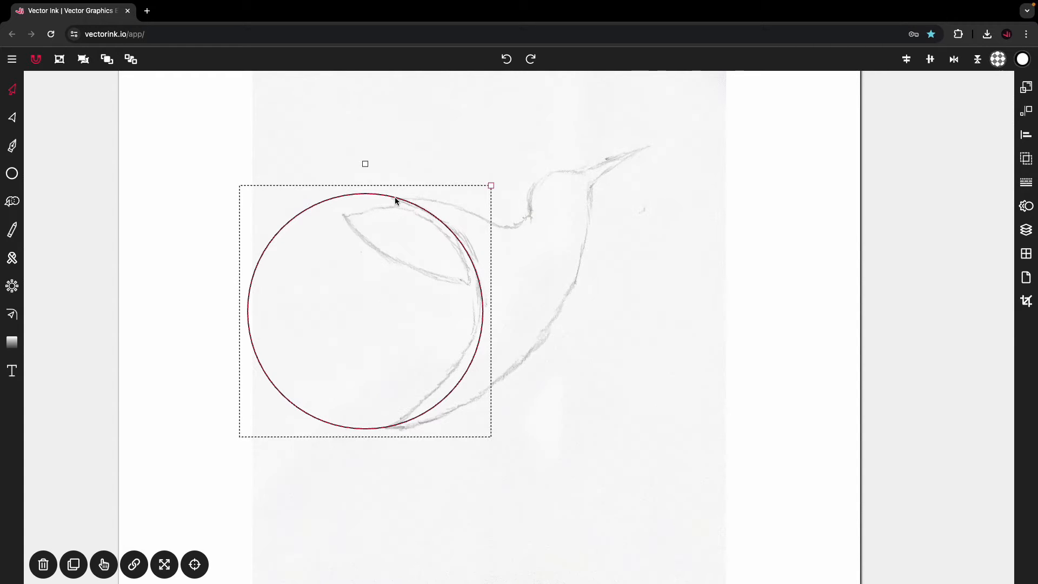
mouse_move(412, 200)
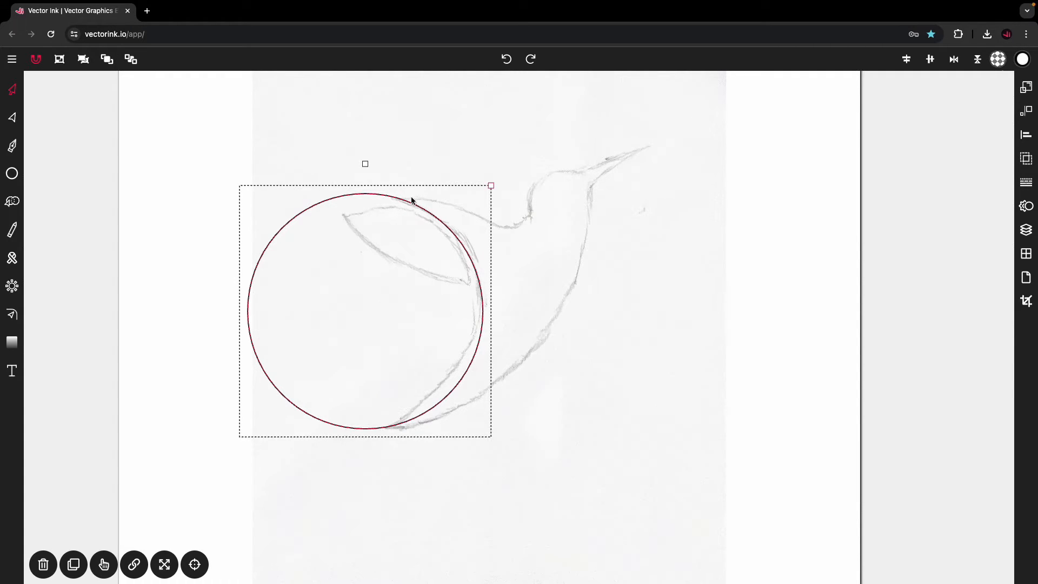
mouse_move(400, 202)
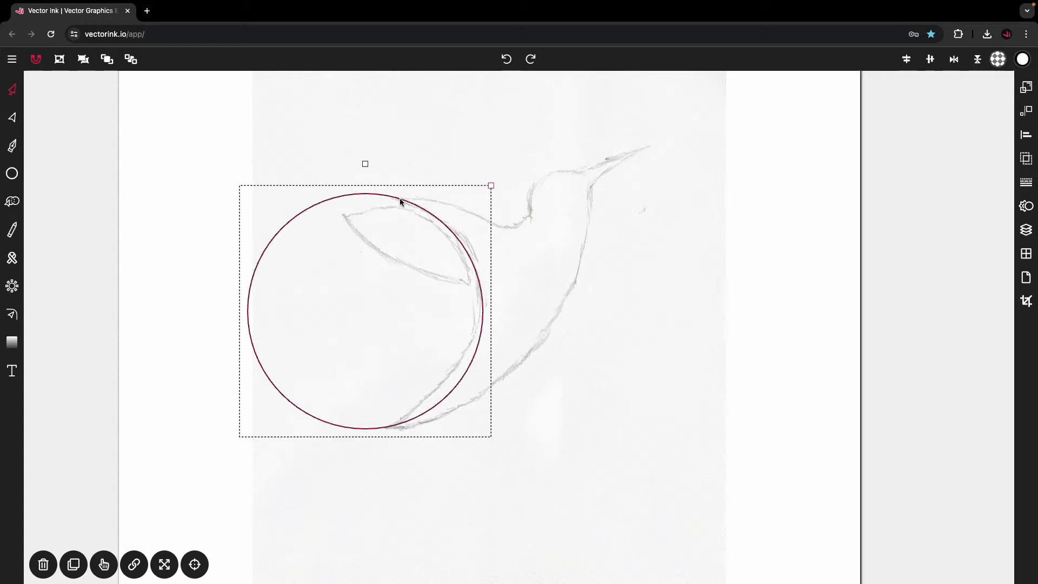
mouse_move(472, 213)
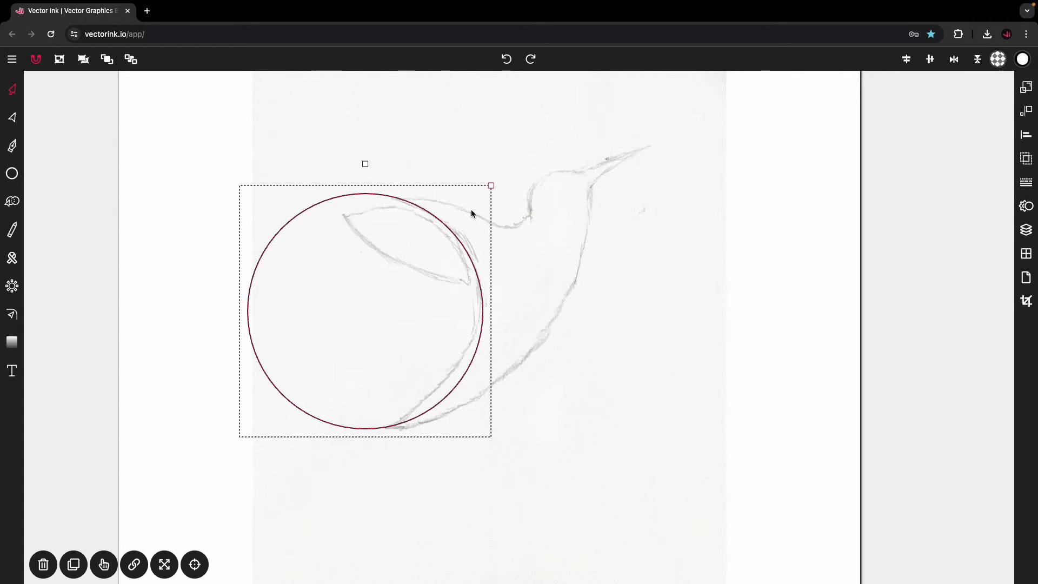
mouse_move(535, 356)
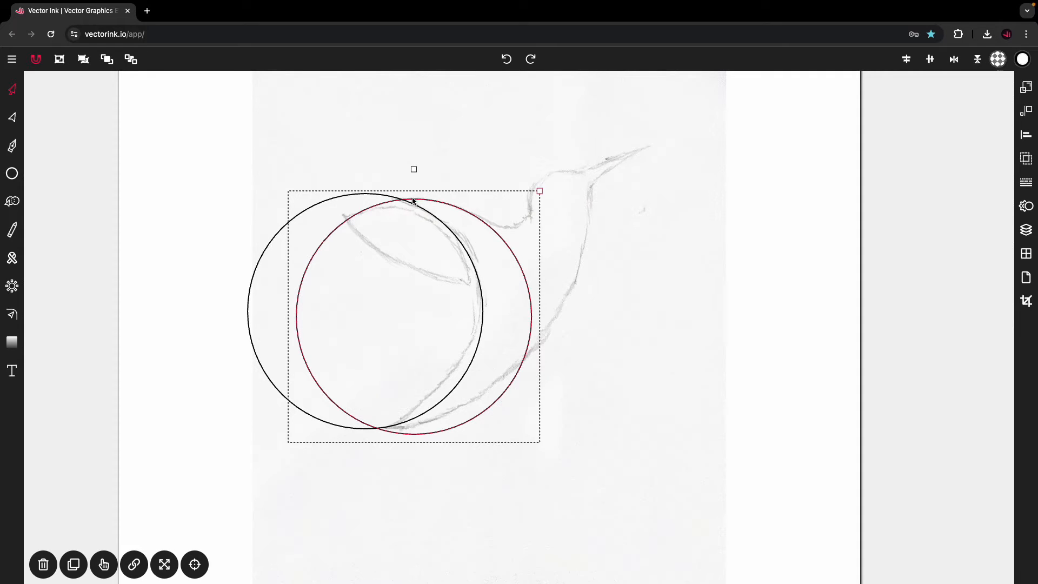
mouse_move(442, 203)
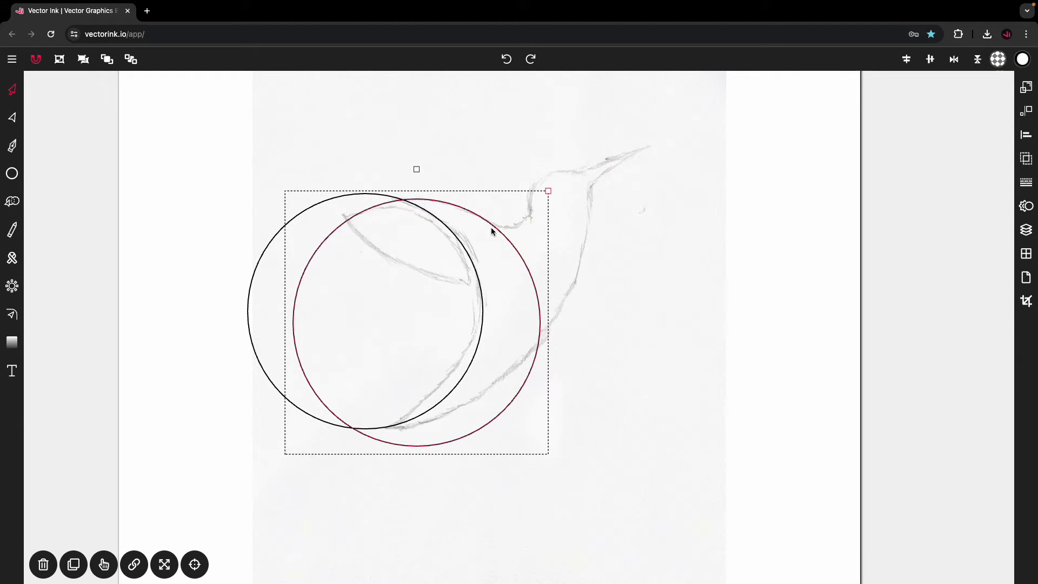
mouse_move(528, 218)
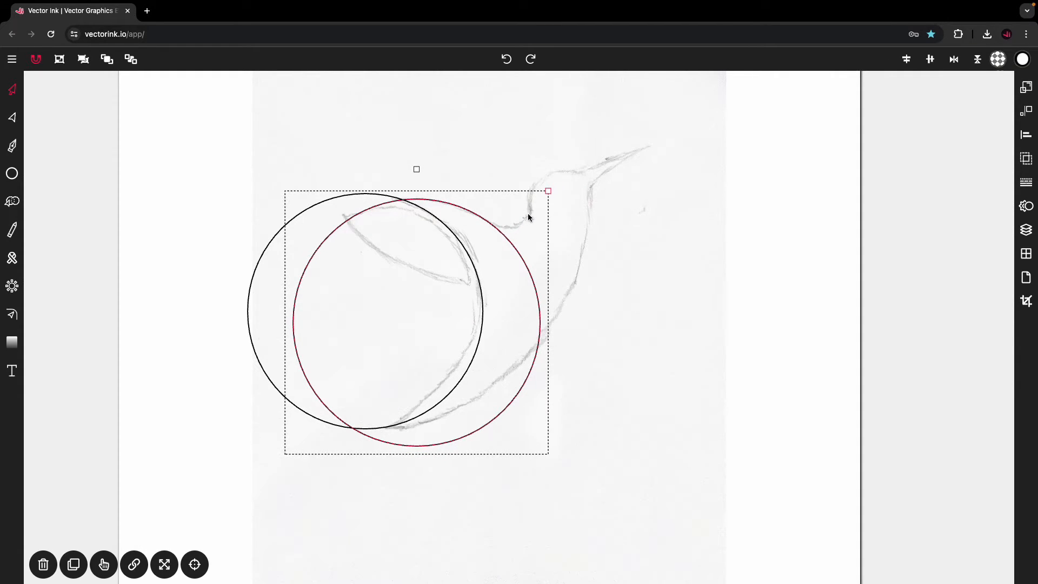
Add a small circle at the head beside the two large body circles.
left_click(73, 564)
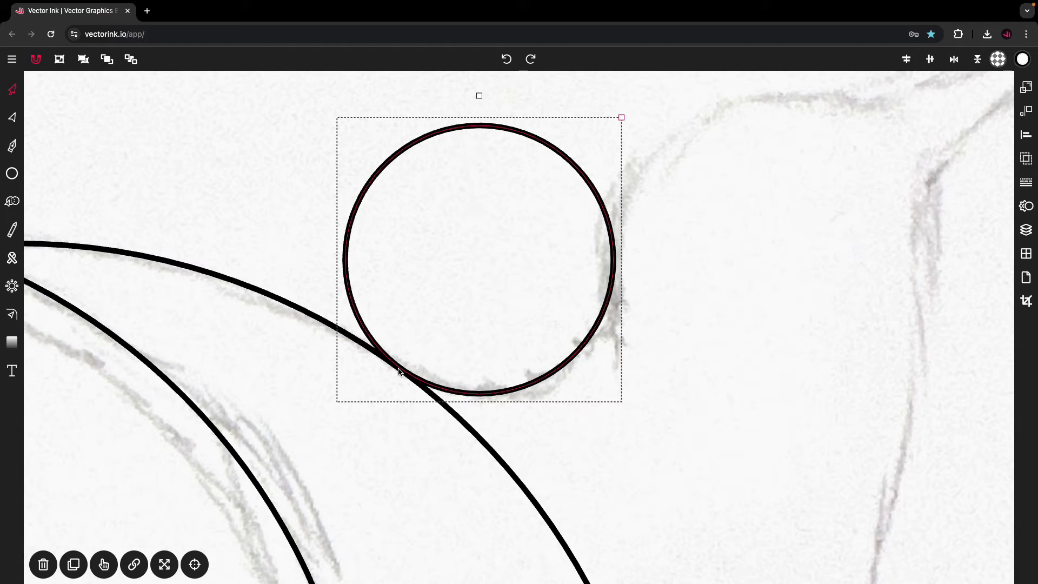
mouse_move(361, 344)
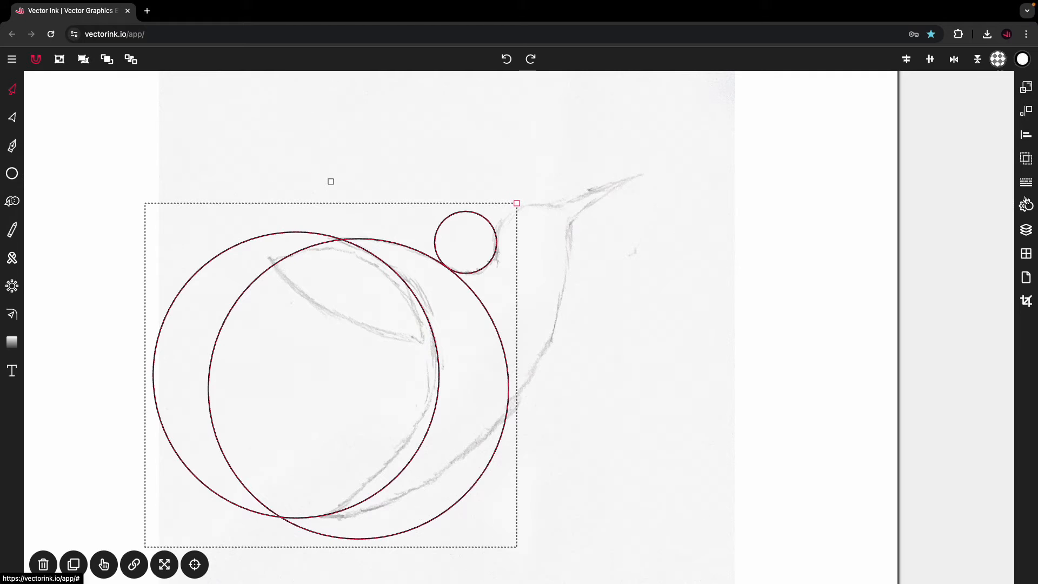
Change the circles' stroke option, then select and duplicate the small head circle.
left_click(1026, 182)
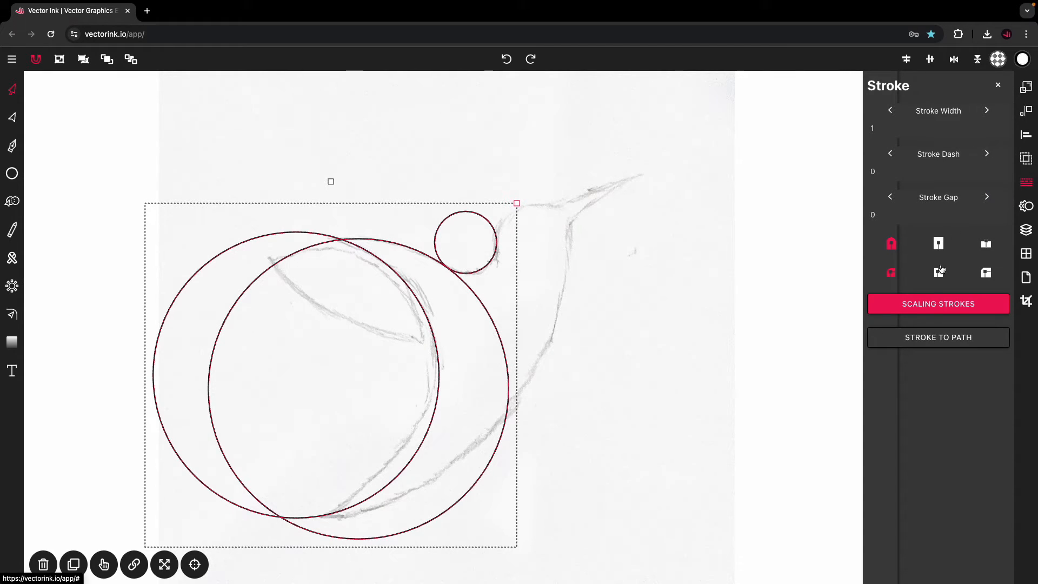
left_click(938, 303)
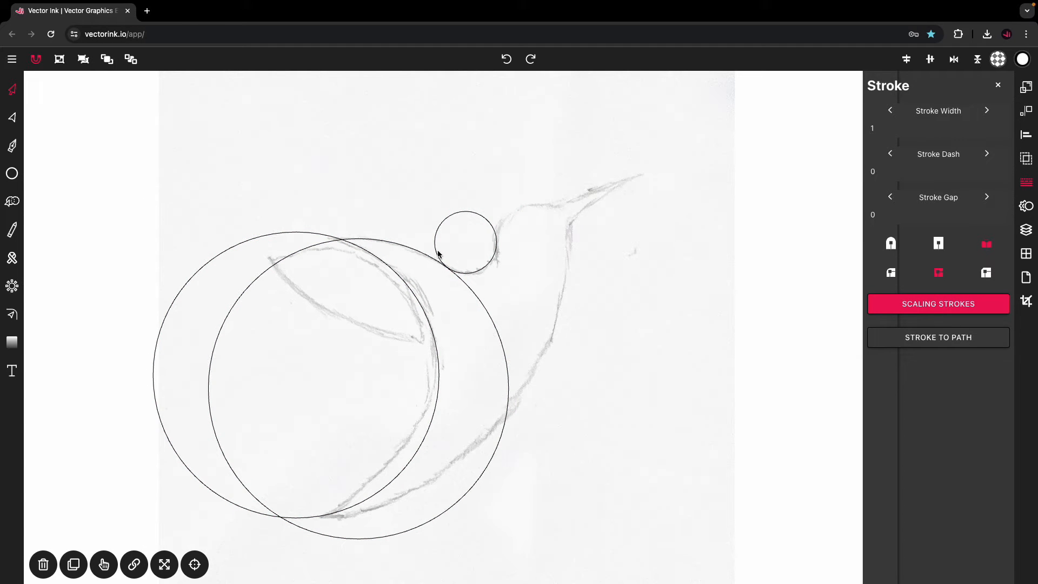
scroll("up", 3)
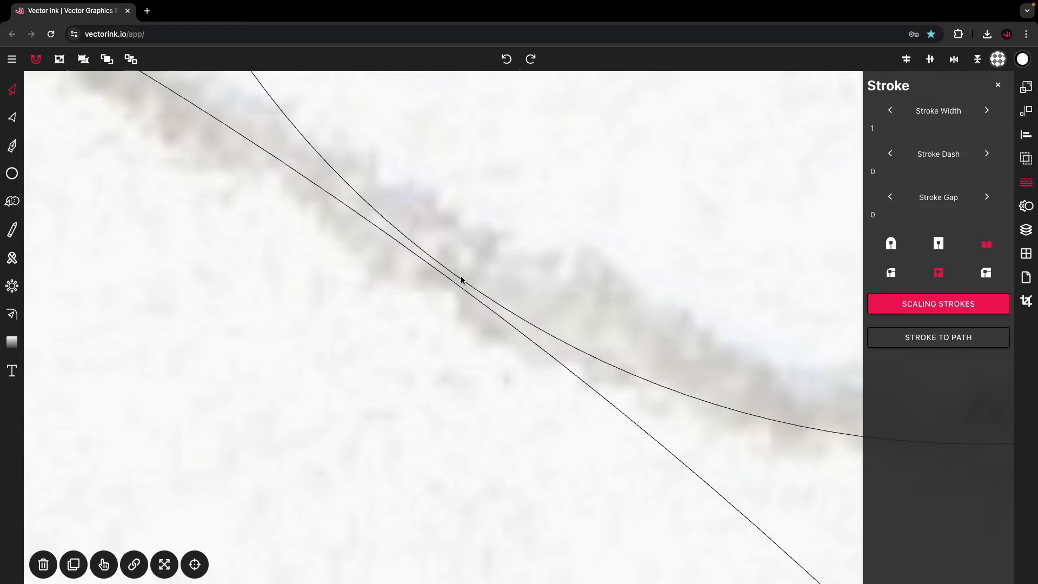
left_click(890, 244)
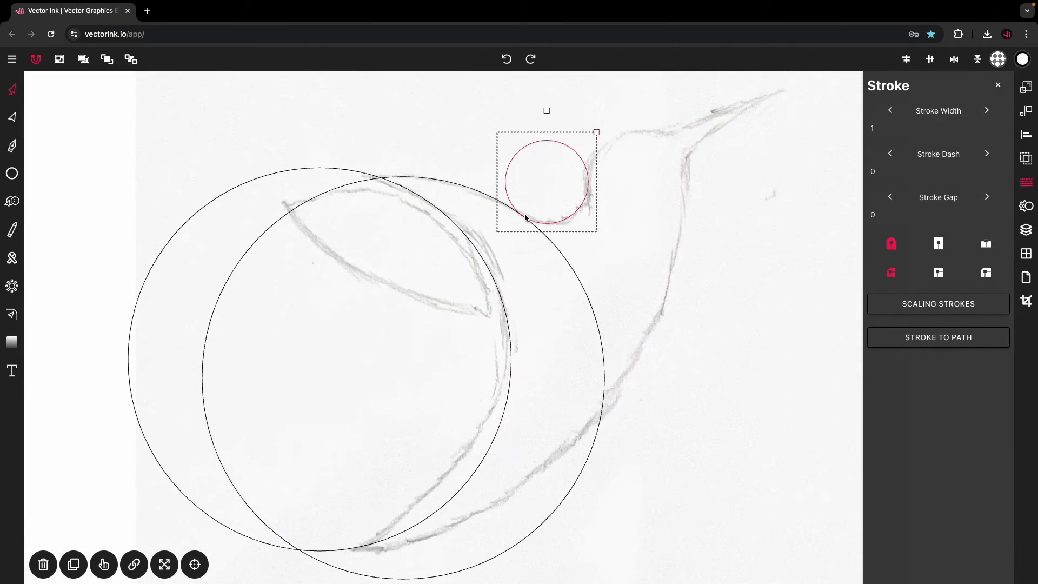
left_click(937, 303)
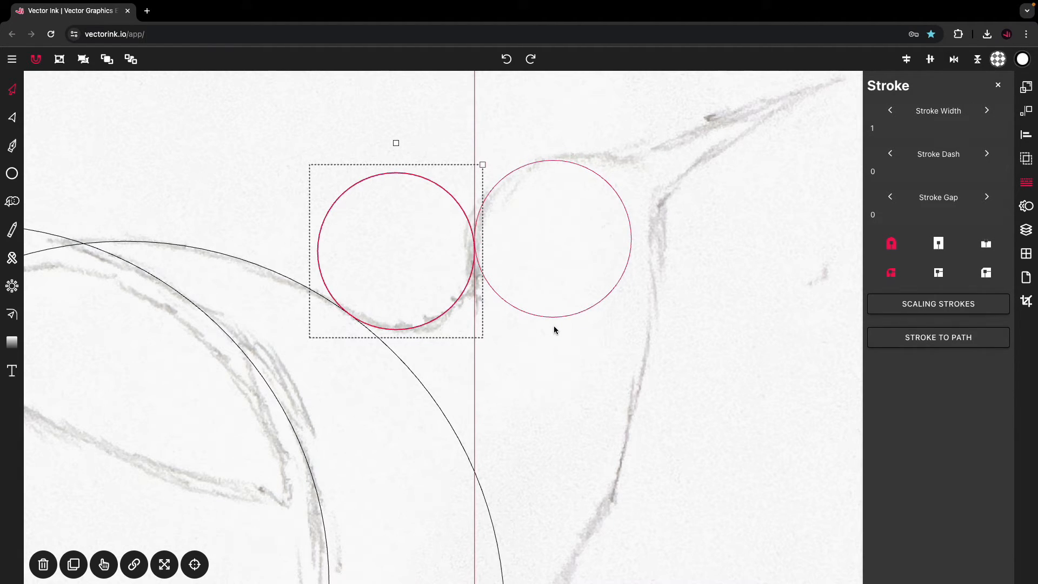
Place small circle copies between the head and body and above the head.
left_click(556, 238)
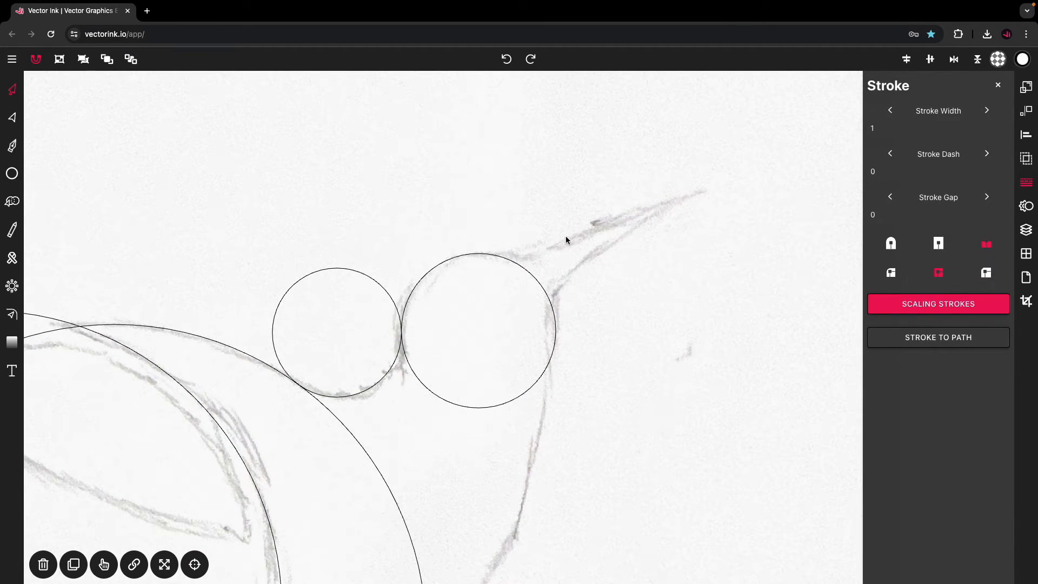
mouse_move(519, 292)
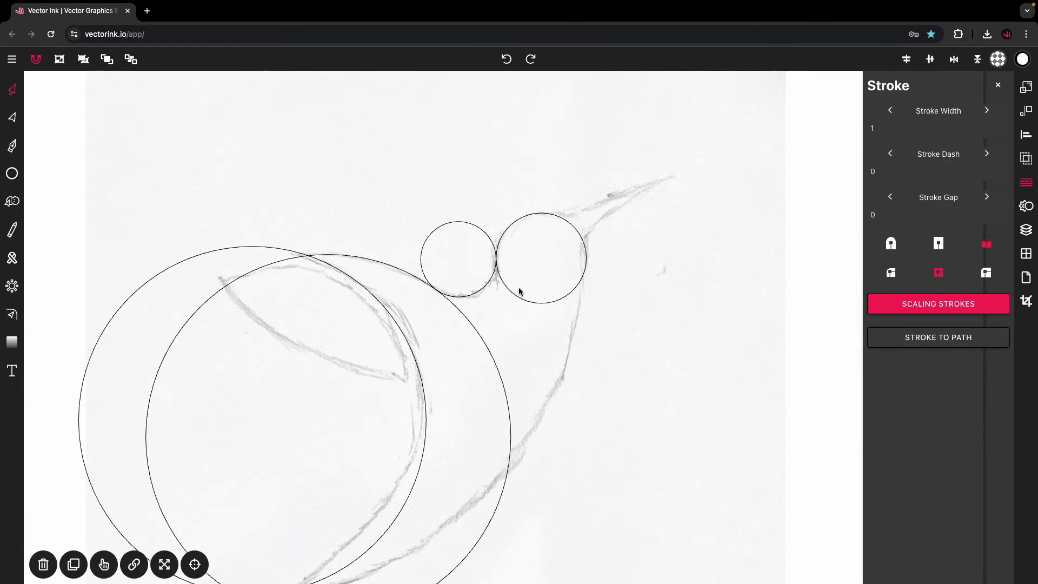
mouse_move(648, 202)
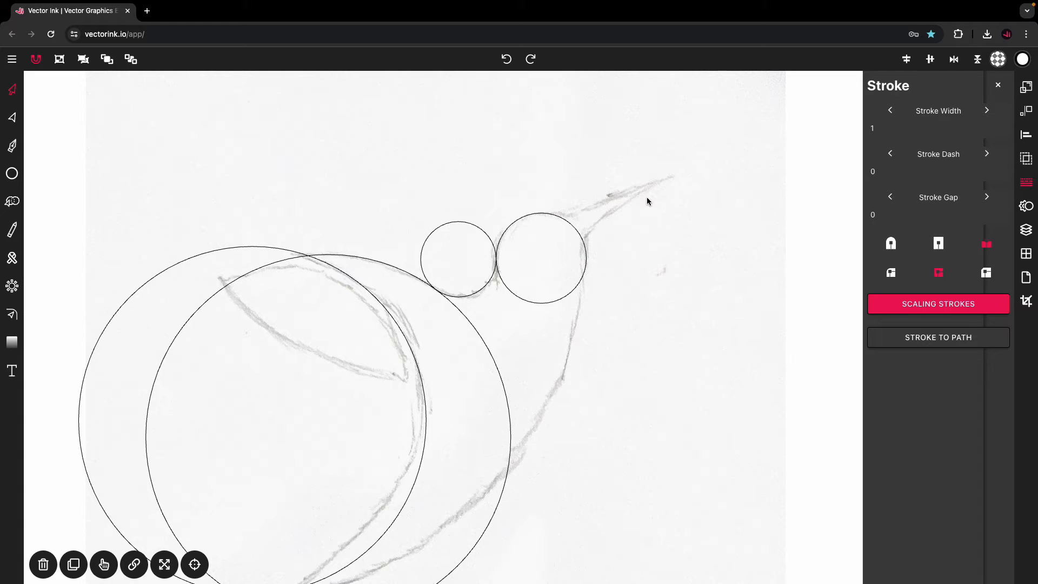
mouse_move(580, 244)
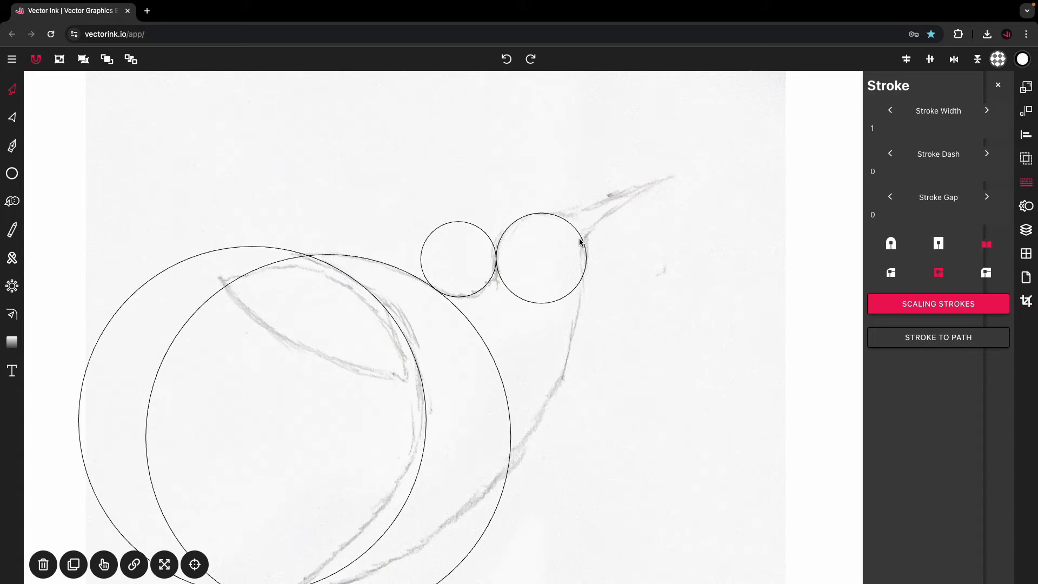
scroll("down", 3)
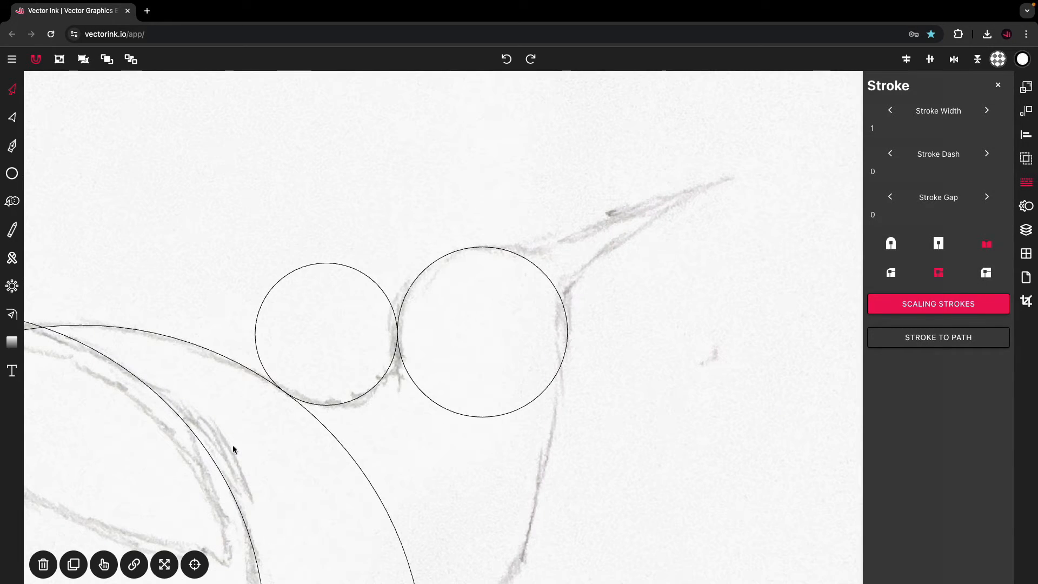
left_click(73, 564)
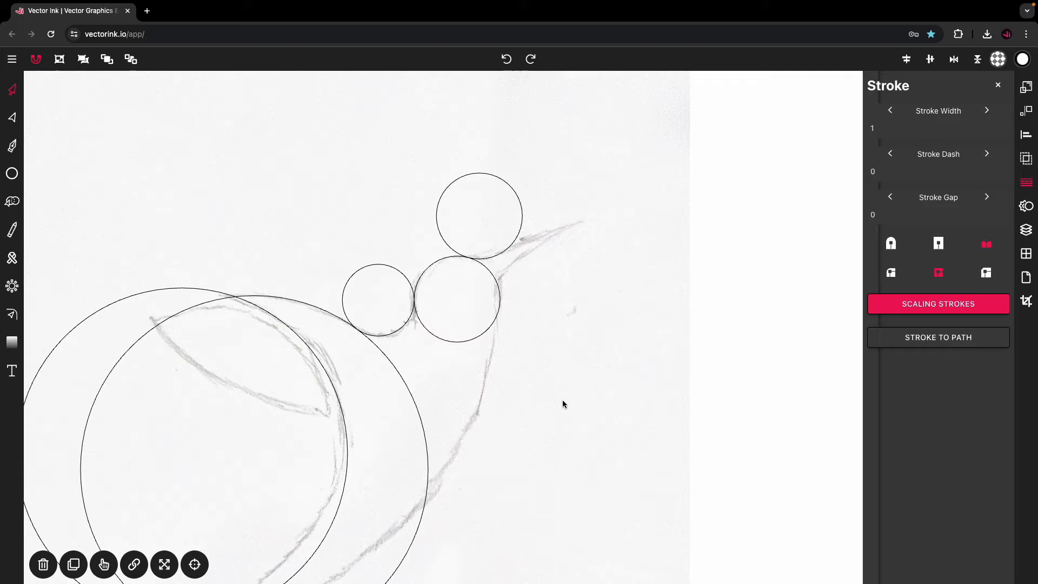
scroll("down", 3)
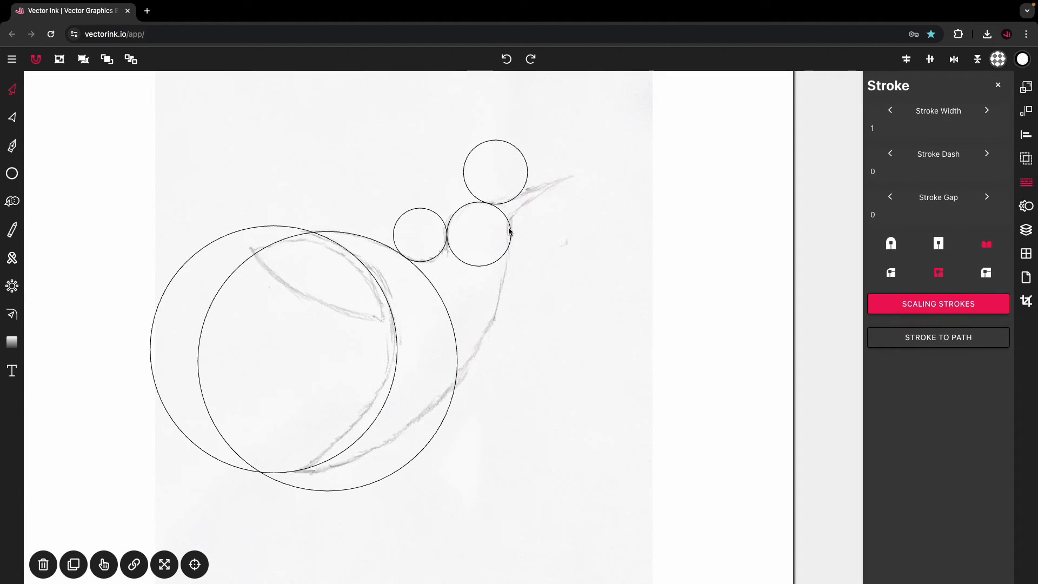
mouse_move(424, 392)
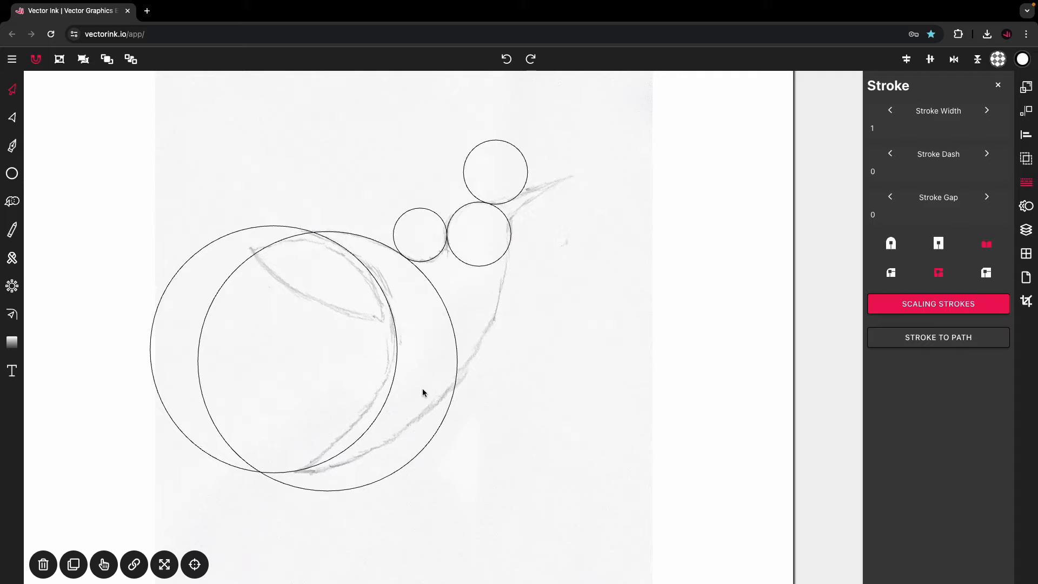
mouse_move(399, 222)
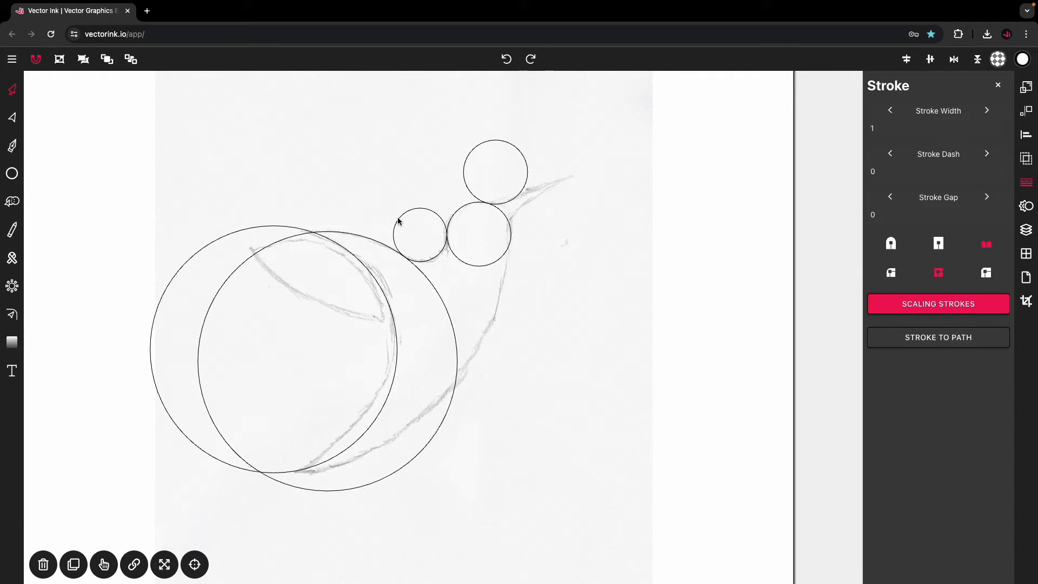
mouse_move(533, 192)
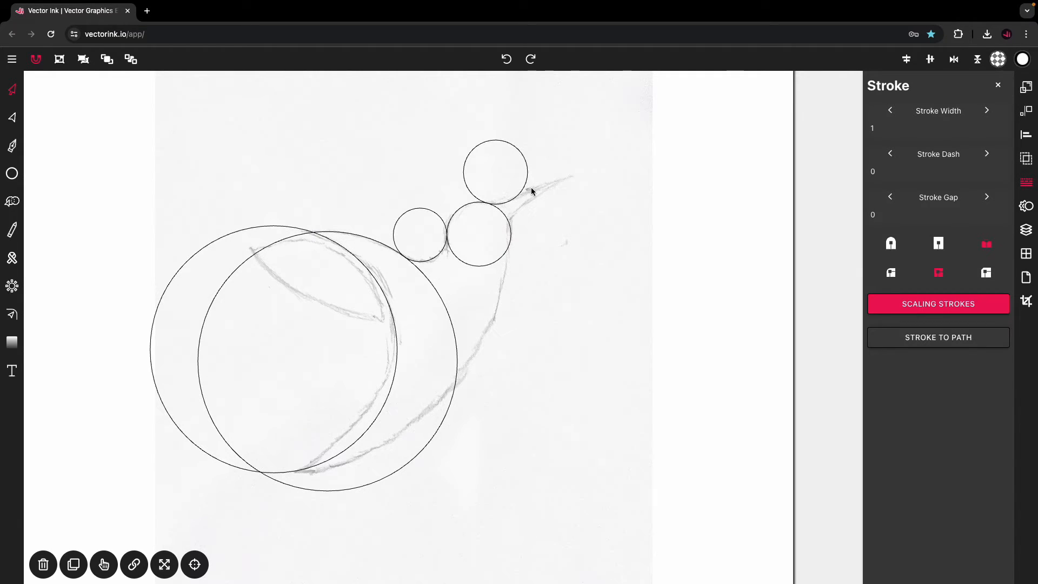
scroll("up", 3)
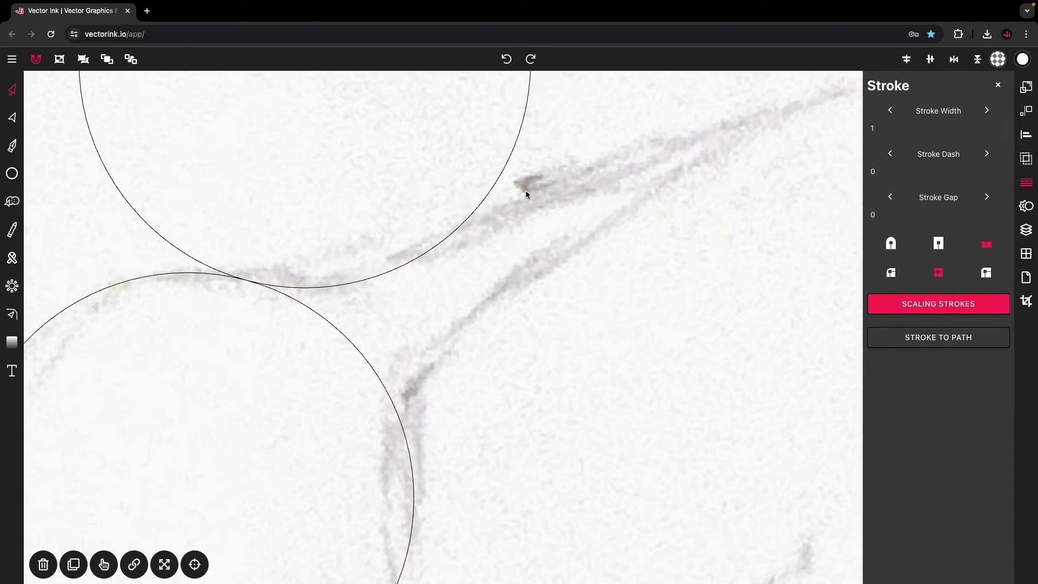
mouse_move(460, 232)
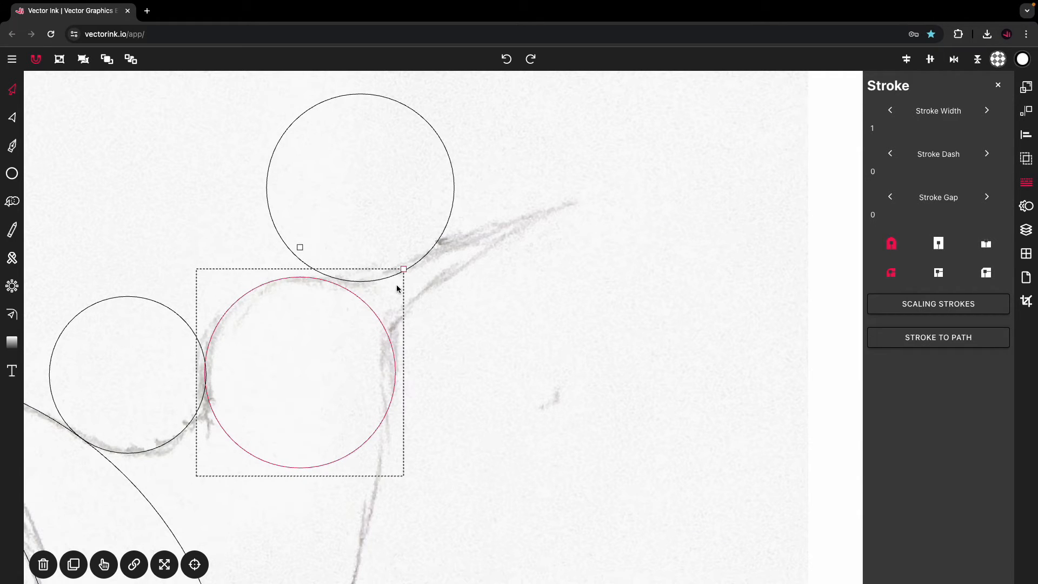
mouse_move(227, 382)
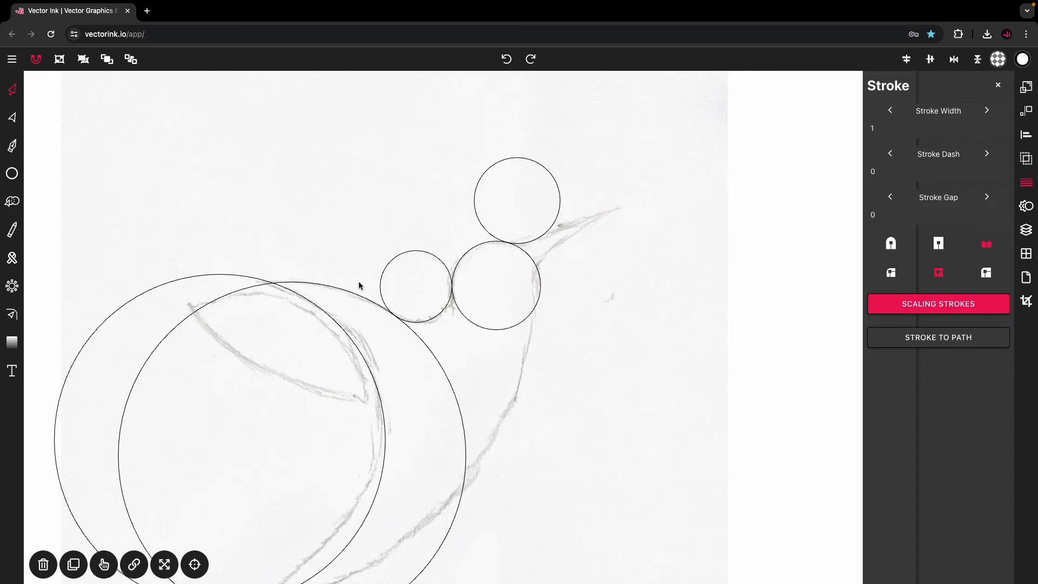
mouse_move(496, 255)
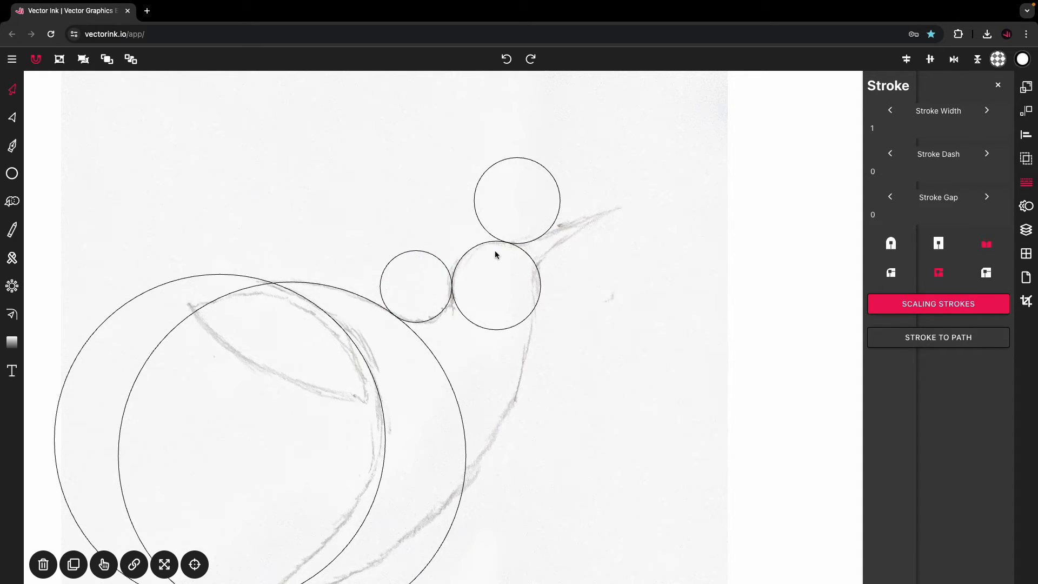
mouse_move(558, 229)
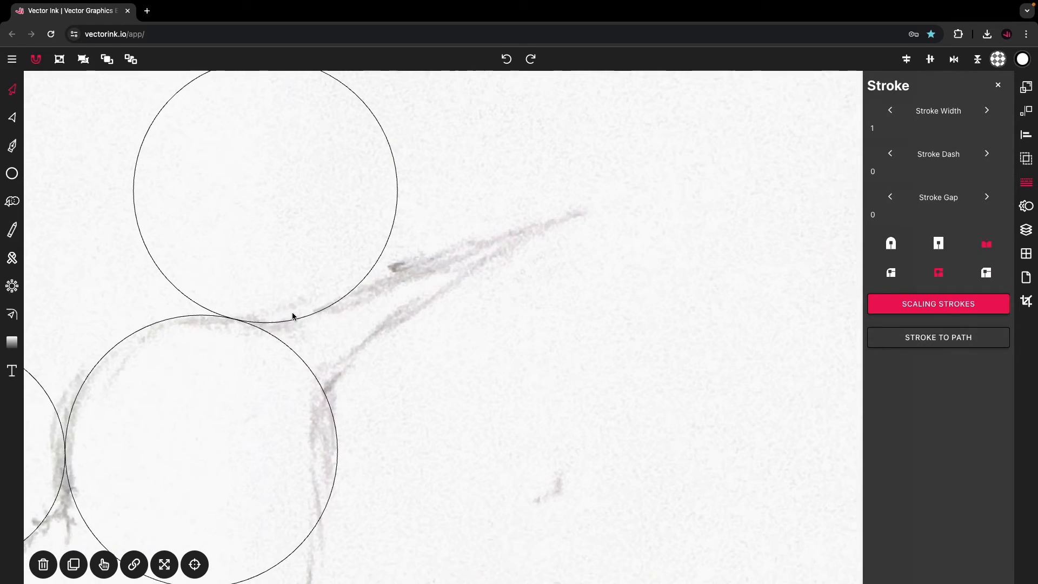
Draw the upper and lower beak lines, ending the lower one at the circle edge.
left_click(11, 174)
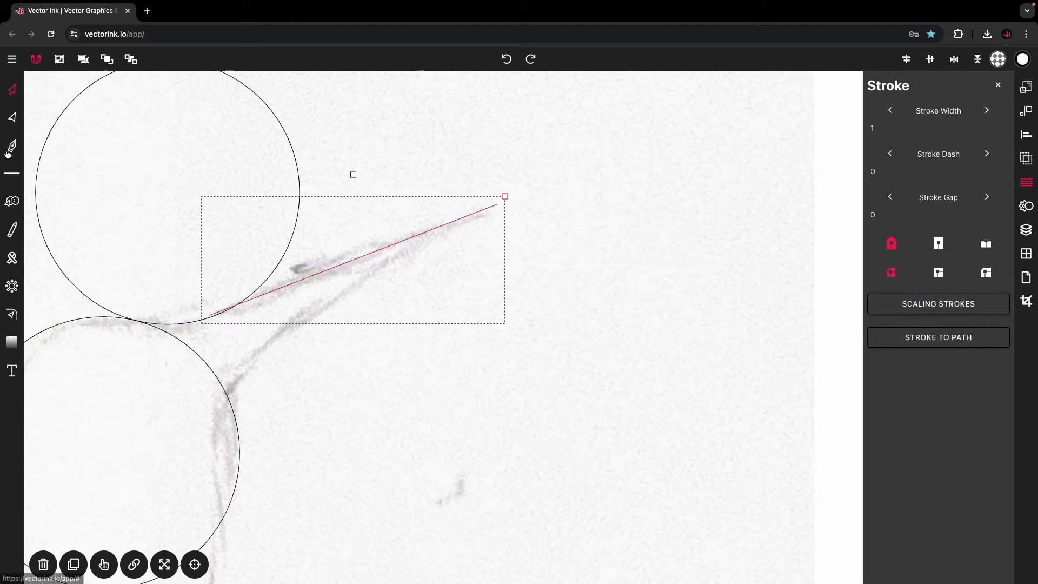
left_click(12, 117)
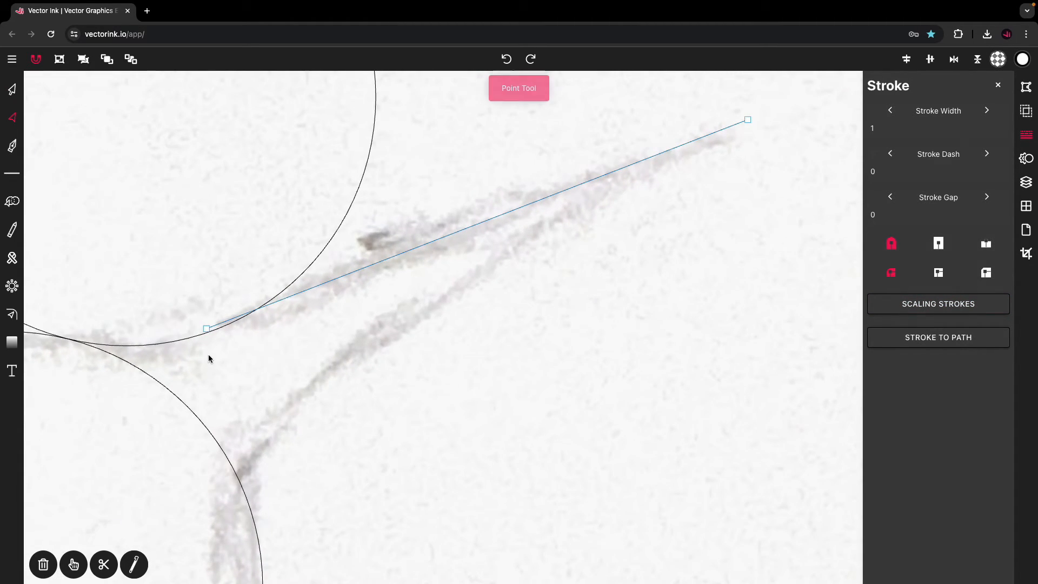
left_click(209, 330)
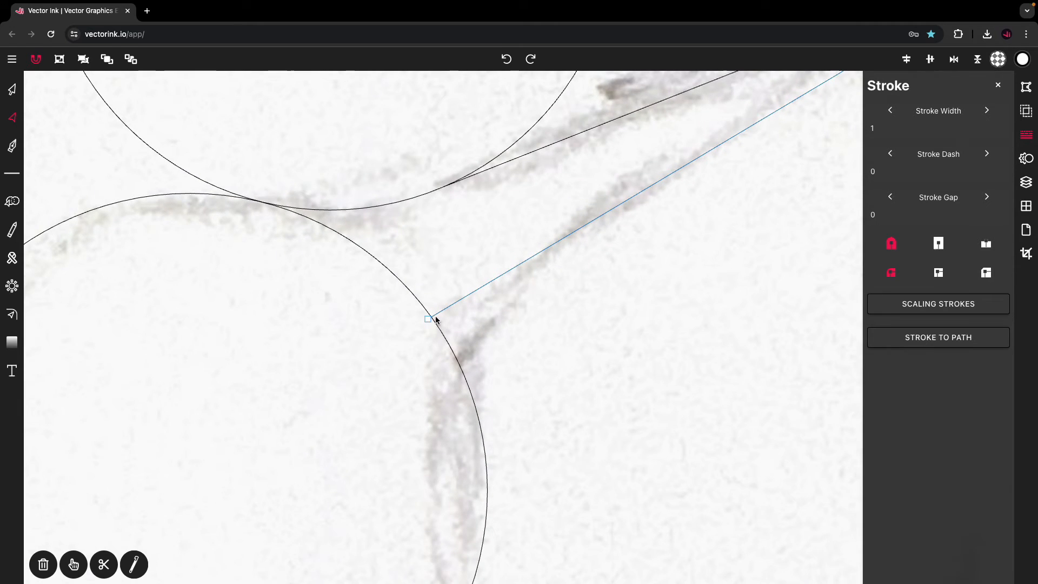
left_click(430, 319)
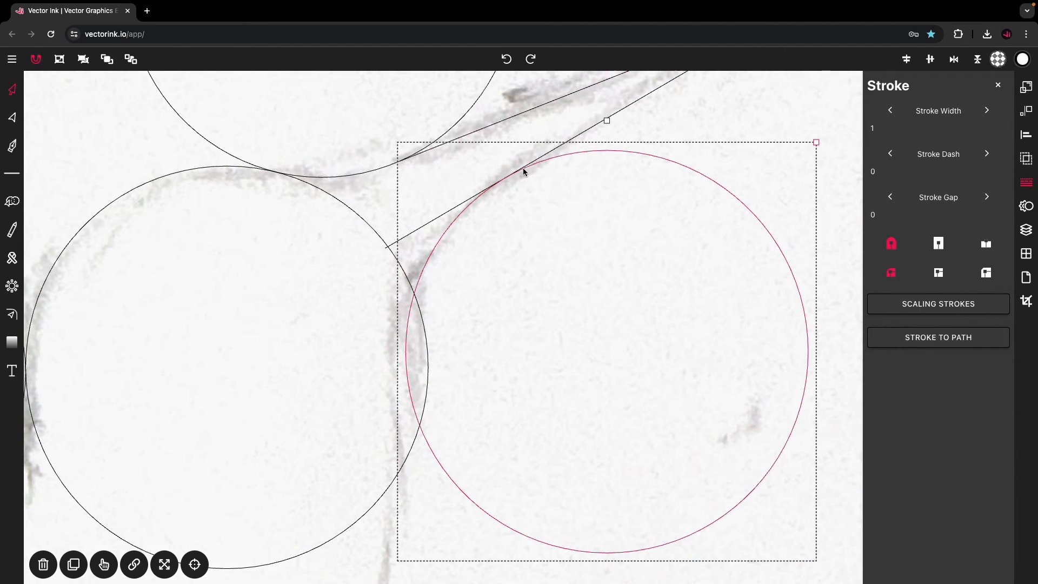
scroll("up", 3)
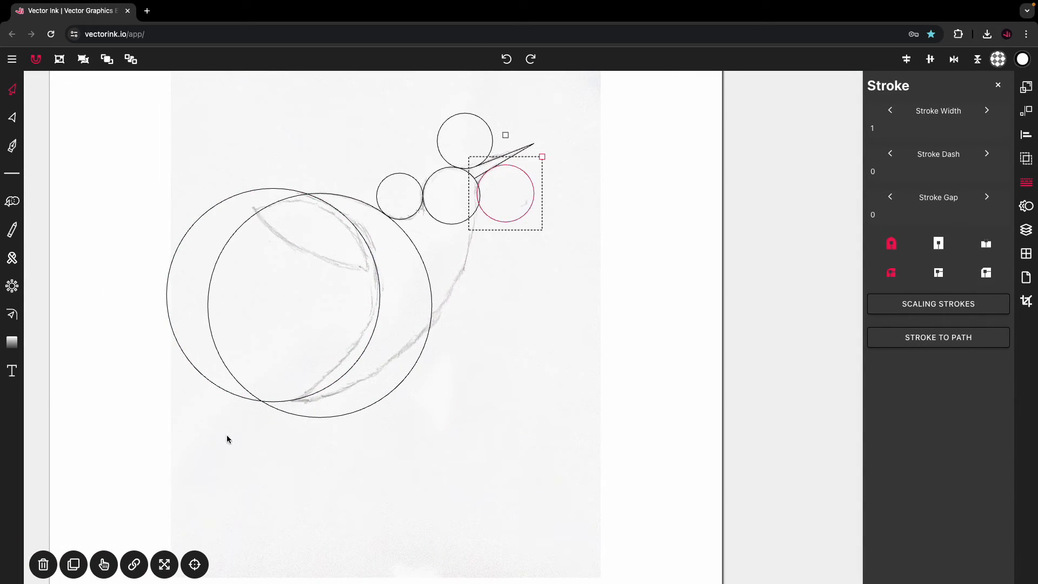
Draw a large ellipse whose edge follows the neck down to the breast.
left_click(74, 564)
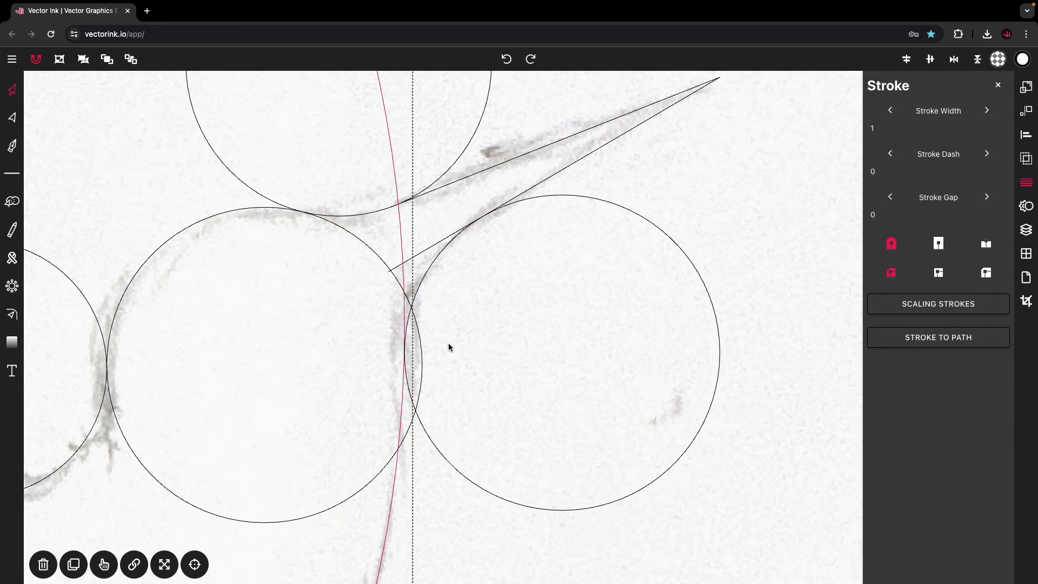
mouse_move(409, 390)
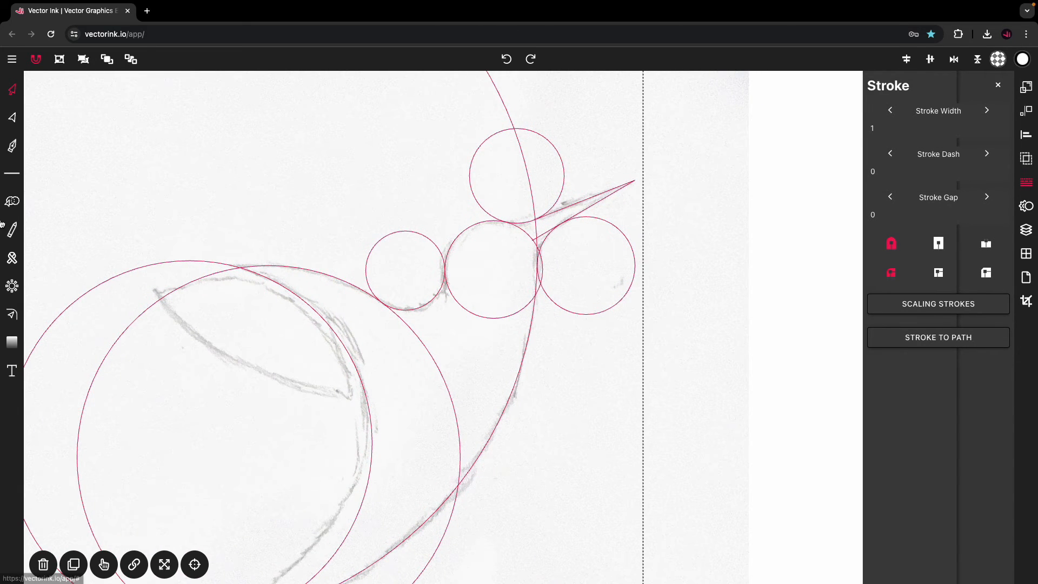
Merge the guide circle regions and beak into one white-filled body path.
left_click(11, 202)
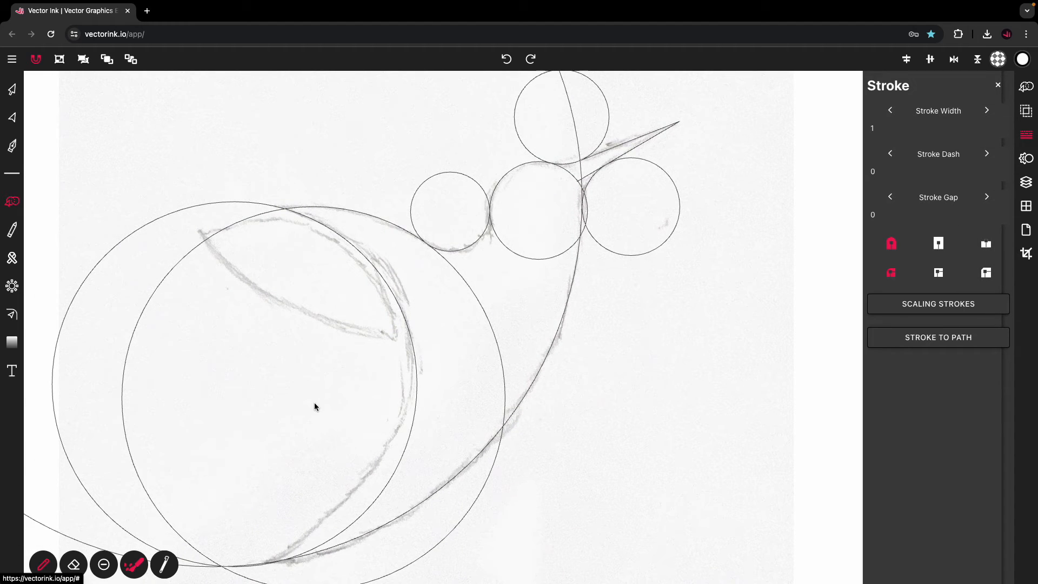
mouse_move(364, 255)
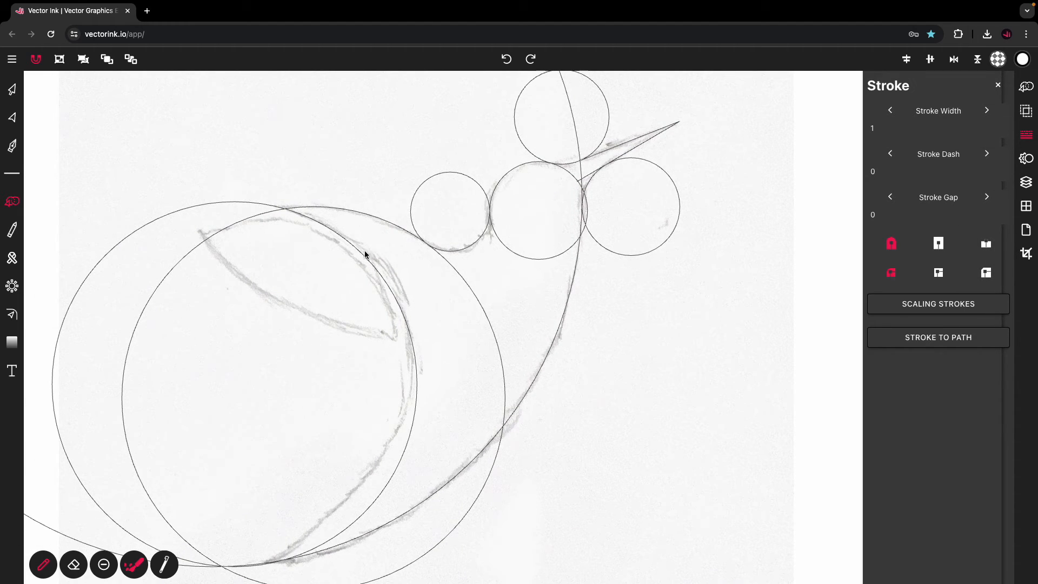
left_click(362, 220)
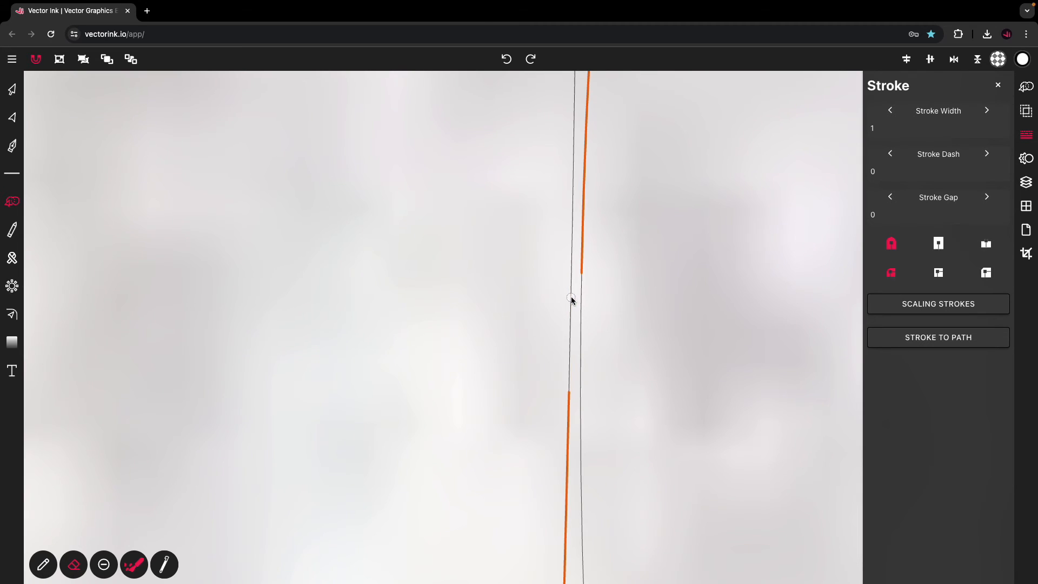
mouse_move(583, 309)
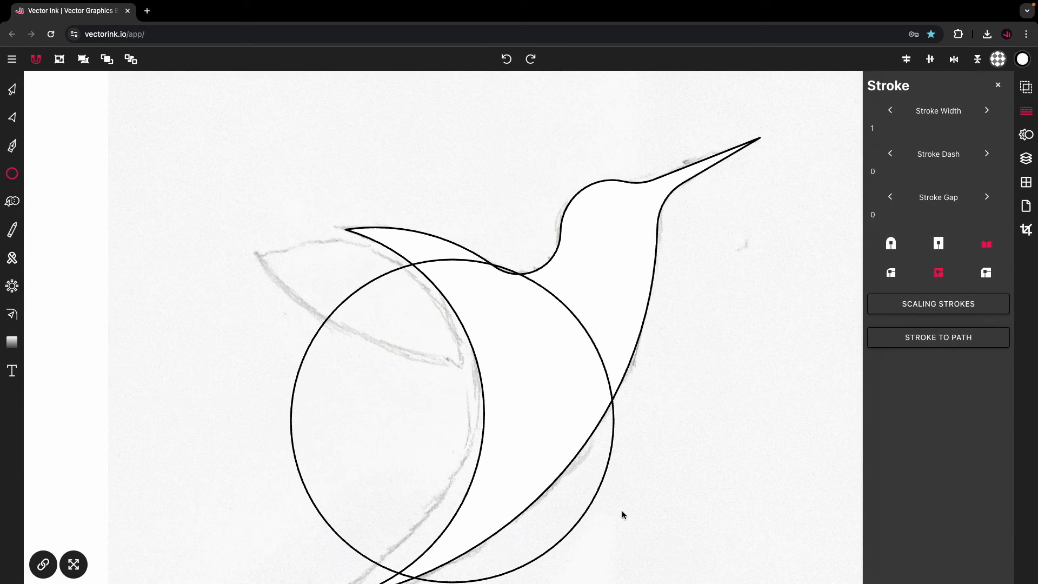
Select the large circle and cut it down to a separate leaf-shaped wing.
left_click(11, 89)
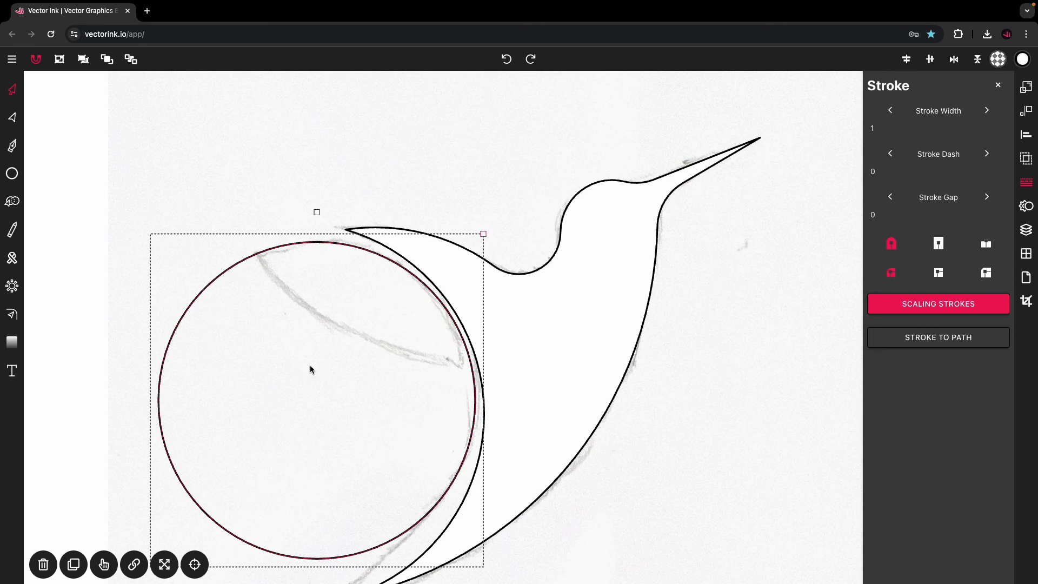
left_click(73, 565)
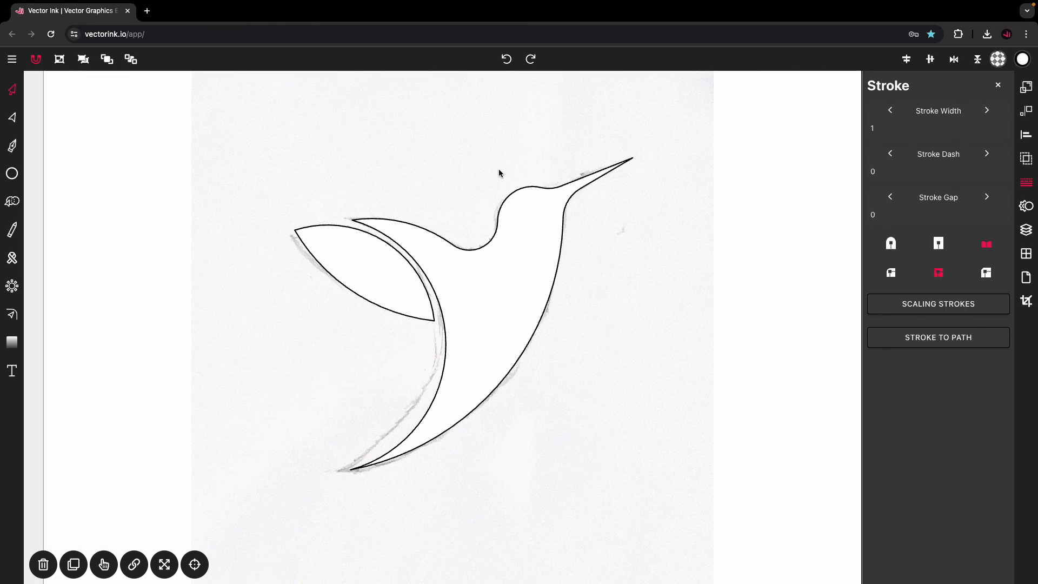
mouse_move(652, 119)
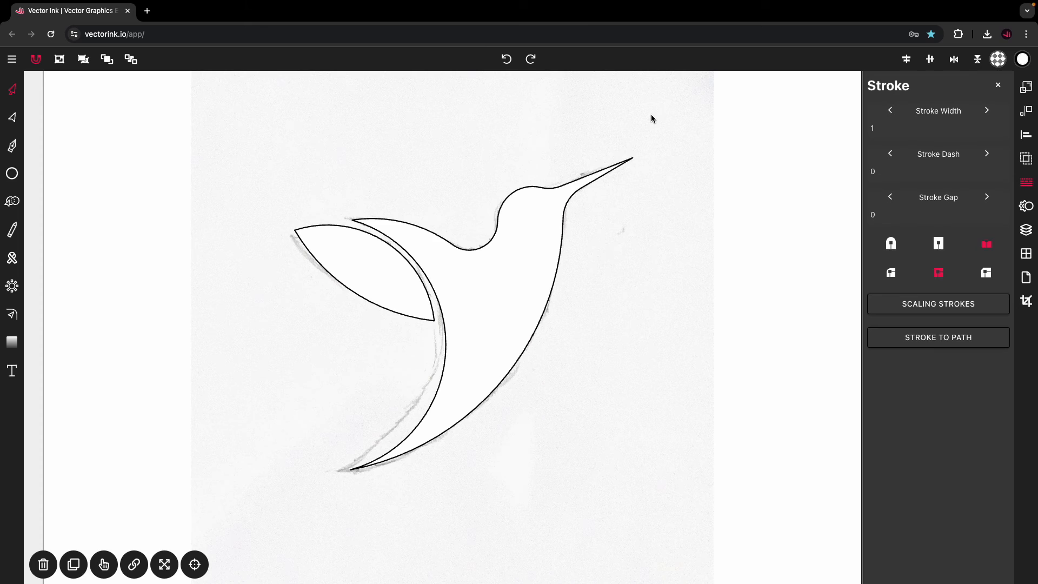
mouse_move(629, 125)
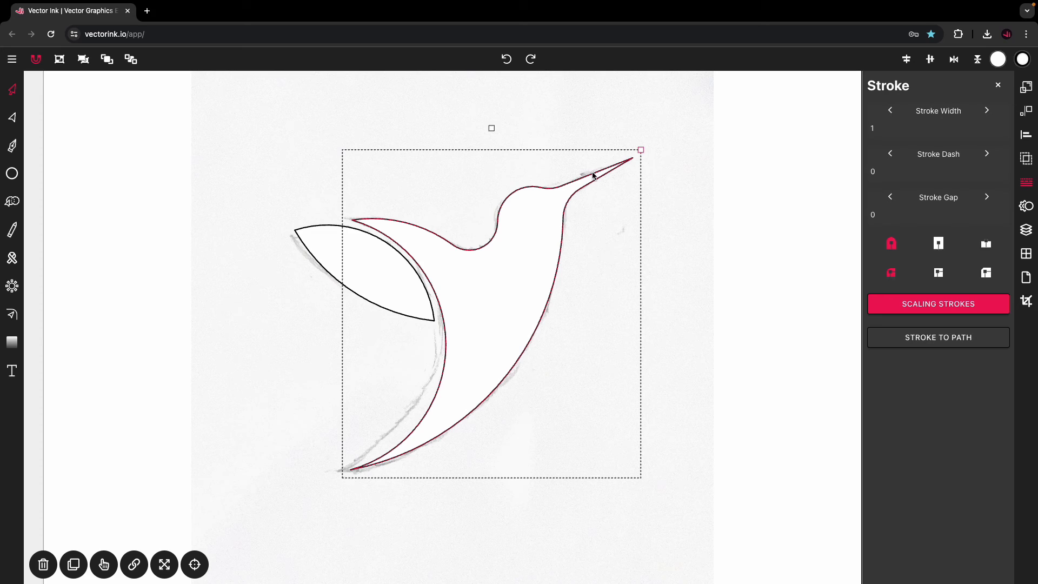
Open the fill colour palette generator and shuffle palettes until a green set appears.
left_click(999, 58)
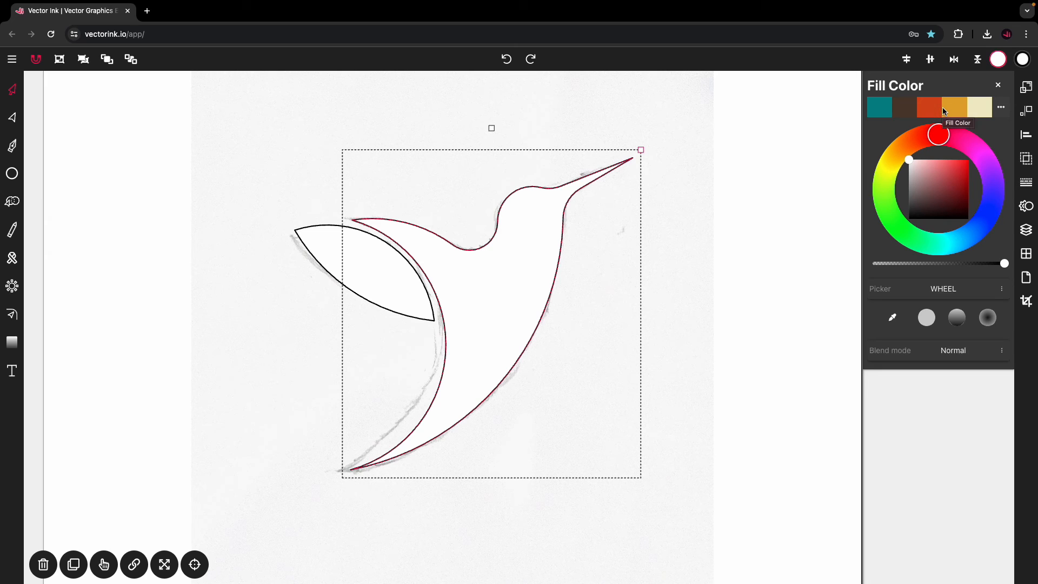
left_click(1002, 107)
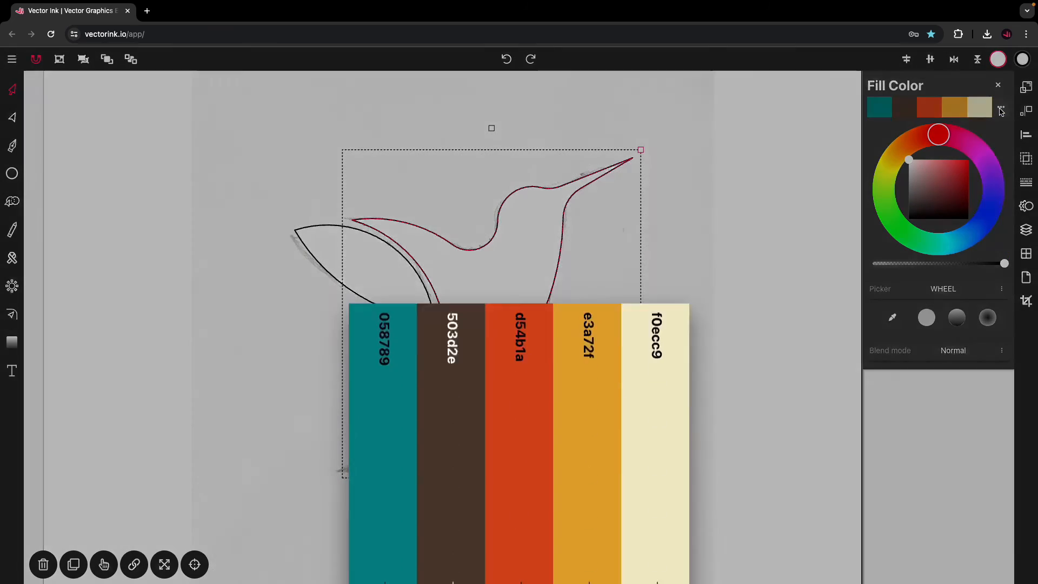
left_click(492, 473)
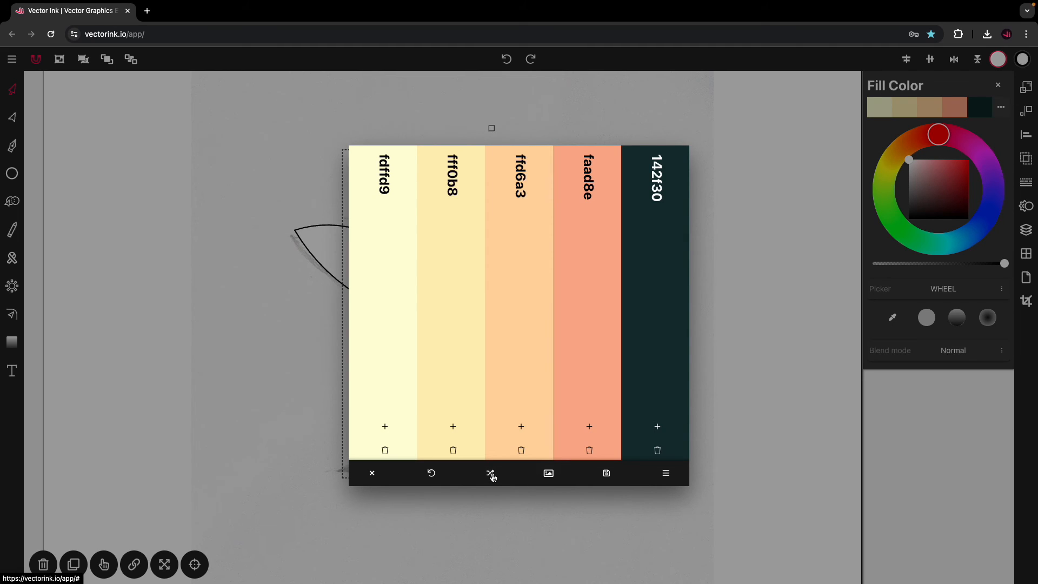
left_click(491, 473)
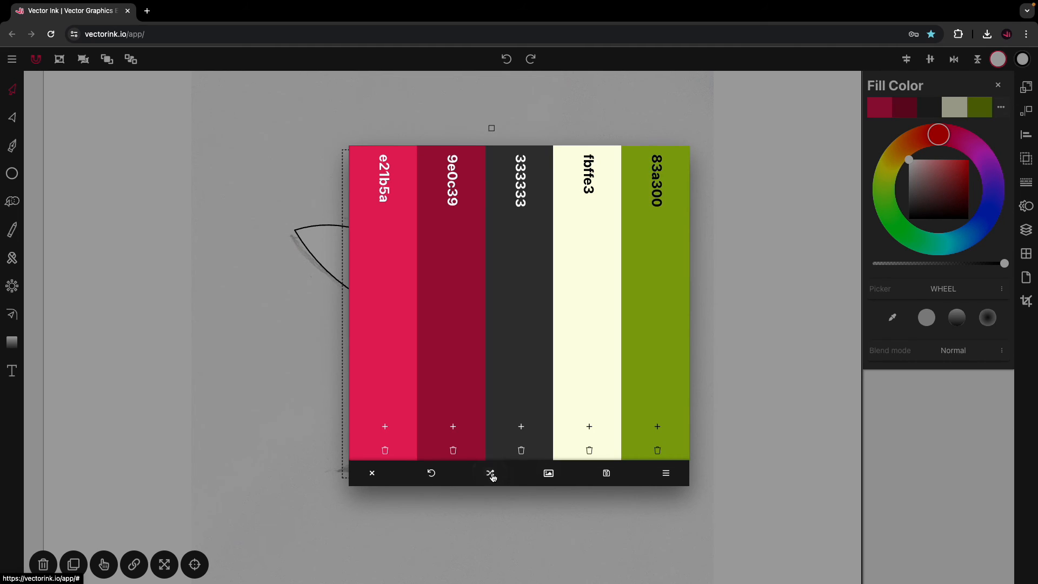
left_click(490, 472)
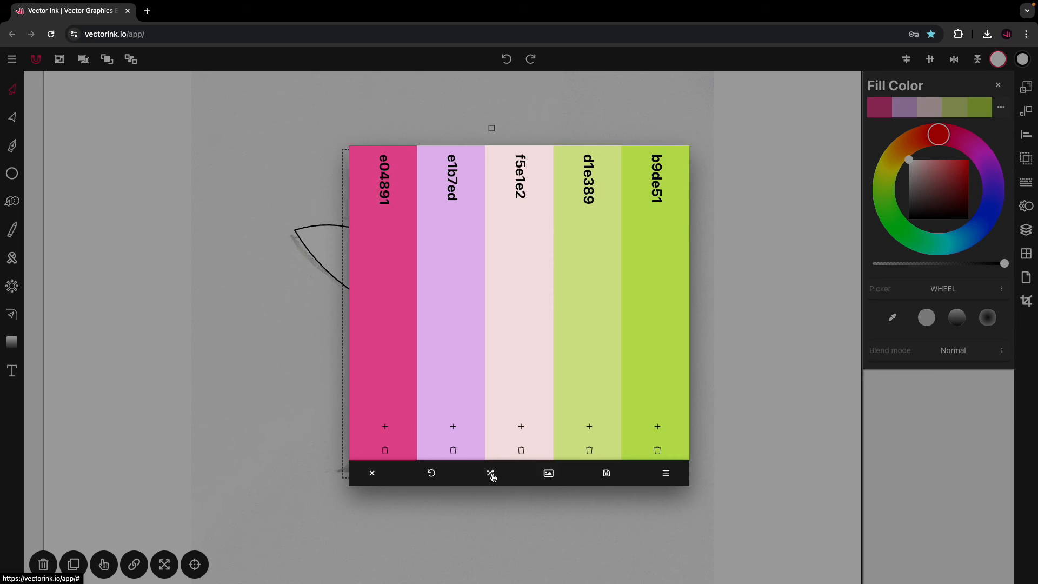
left_click(491, 472)
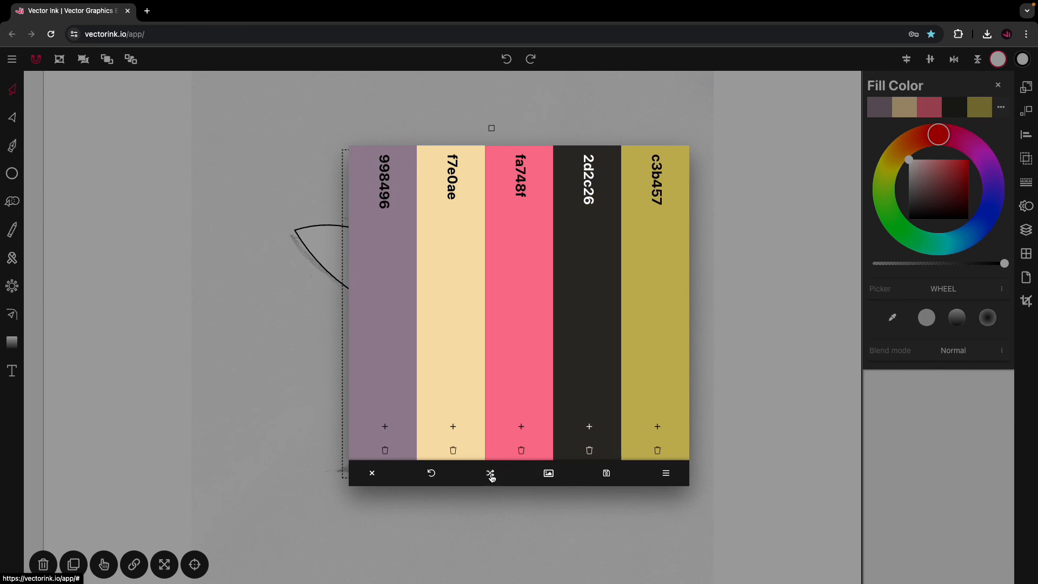
left_click(490, 473)
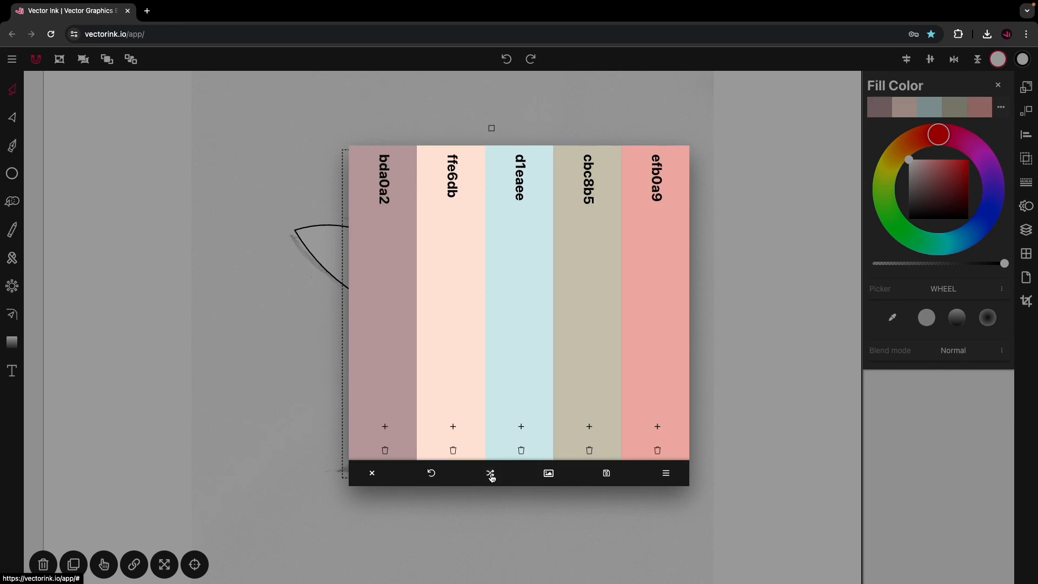
left_click(490, 472)
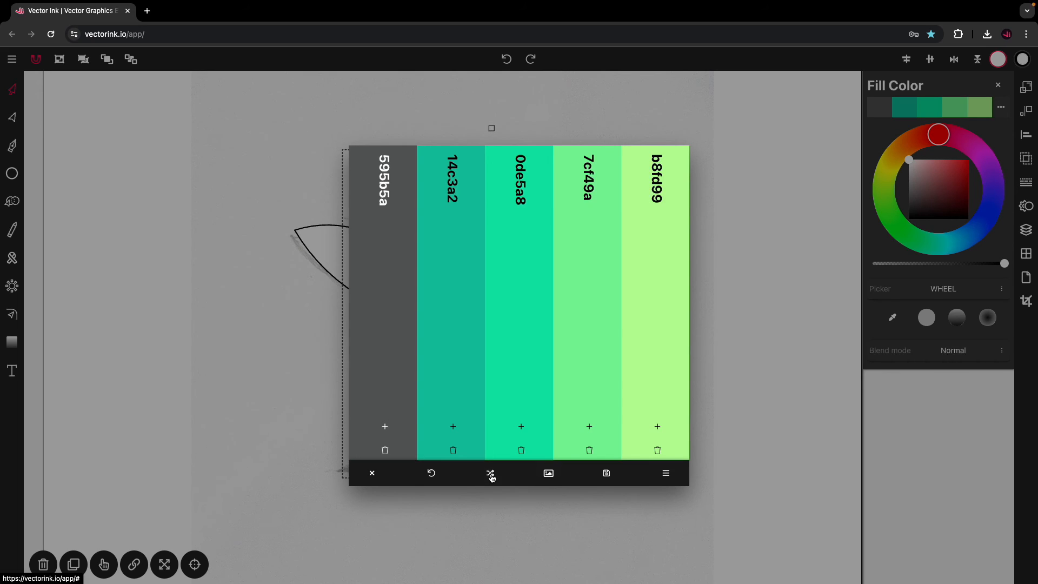
mouse_move(724, 289)
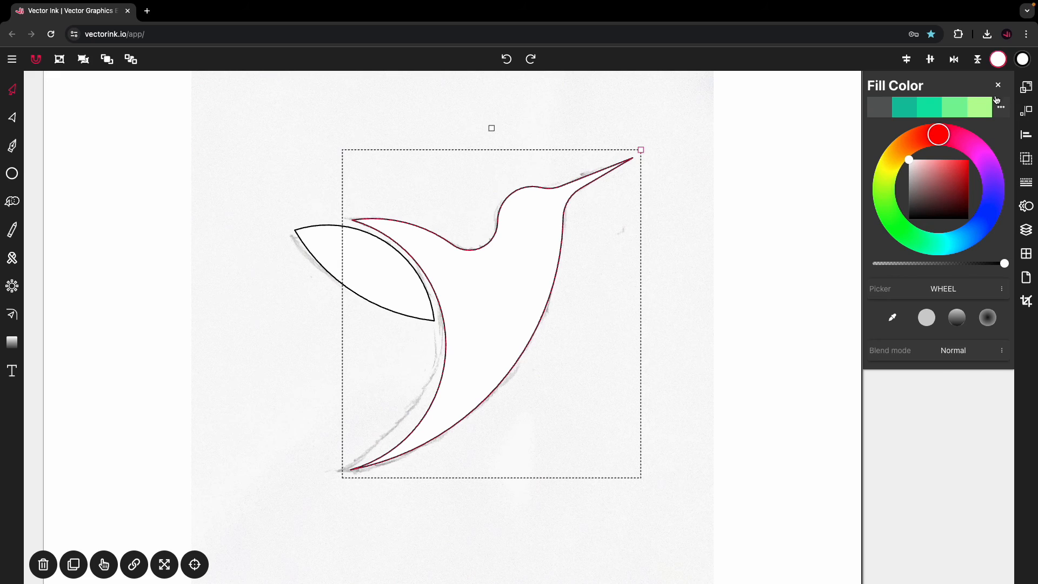
mouse_move(840, 259)
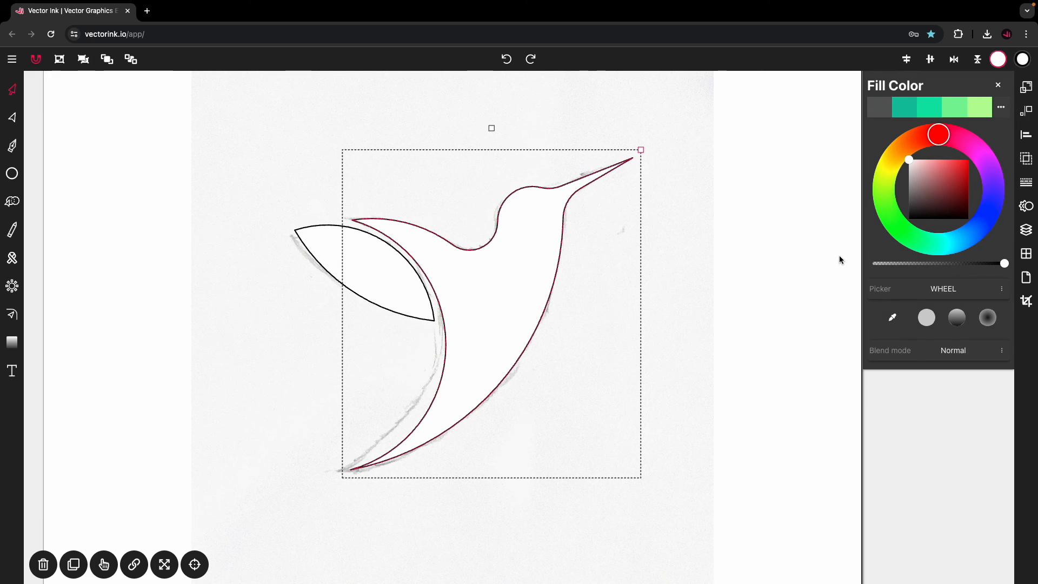
Fill the body with a pale-green-to-teal gradient, then return to the Selection tool.
left_click(956, 318)
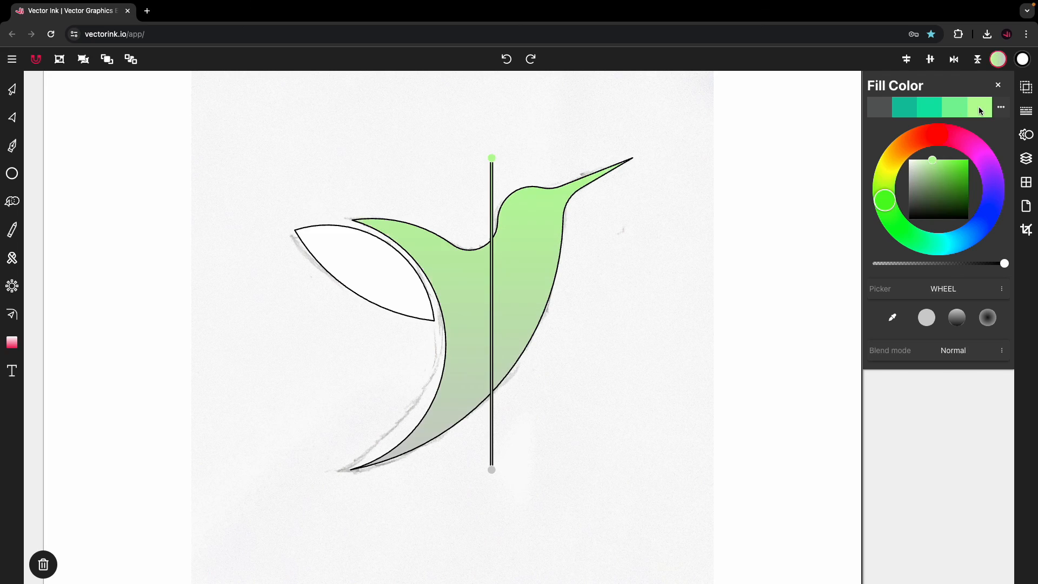
mouse_move(510, 399)
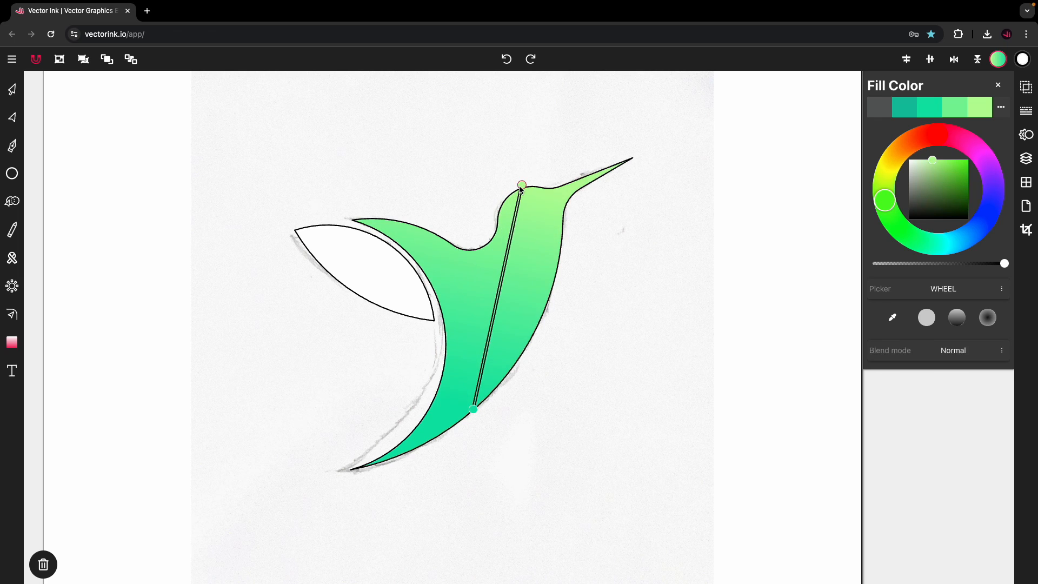
left_click(12, 89)
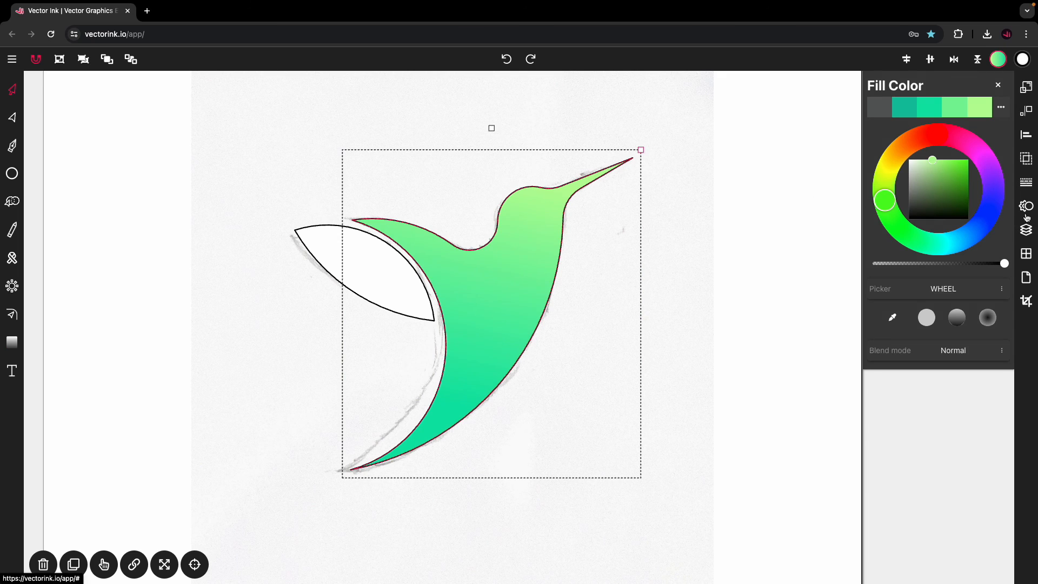
Remove the strokes and give the wing the same green gradient fill.
left_click(1026, 182)
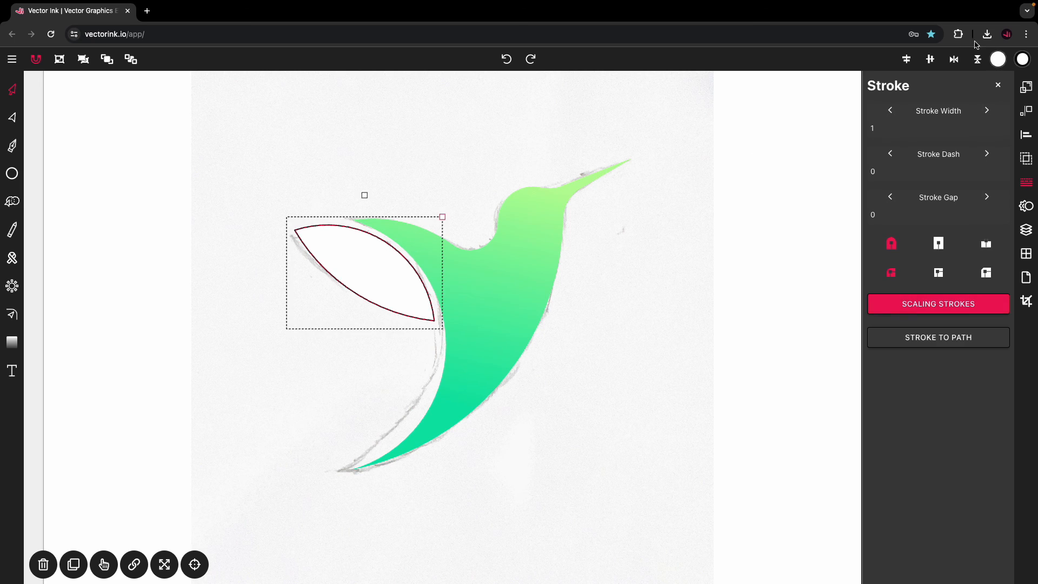
left_click(976, 58)
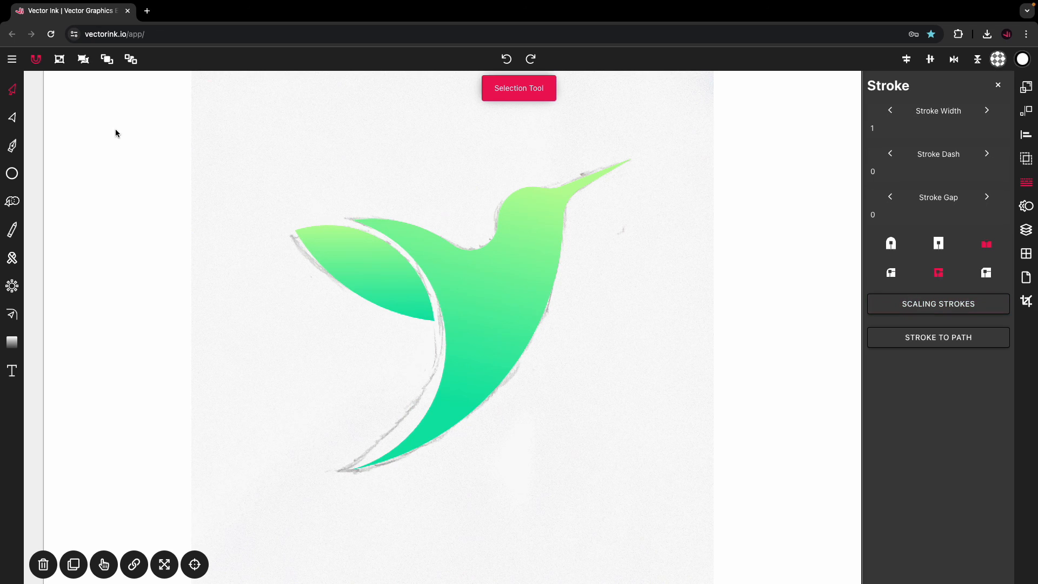
mouse_move(990, 205)
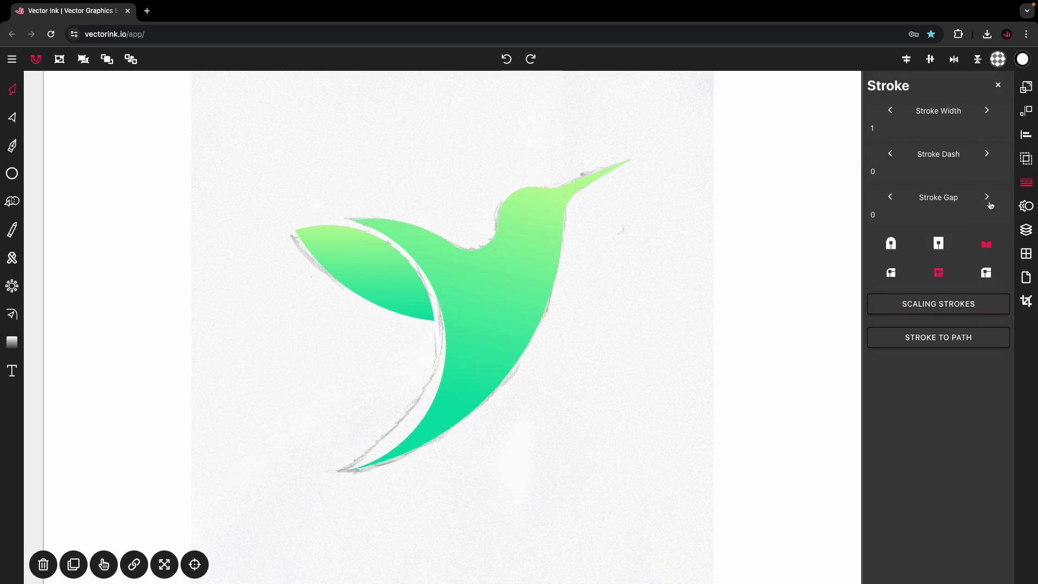
Hide the Raster pencil-sketch layer in the Layers panel.
left_click(1026, 230)
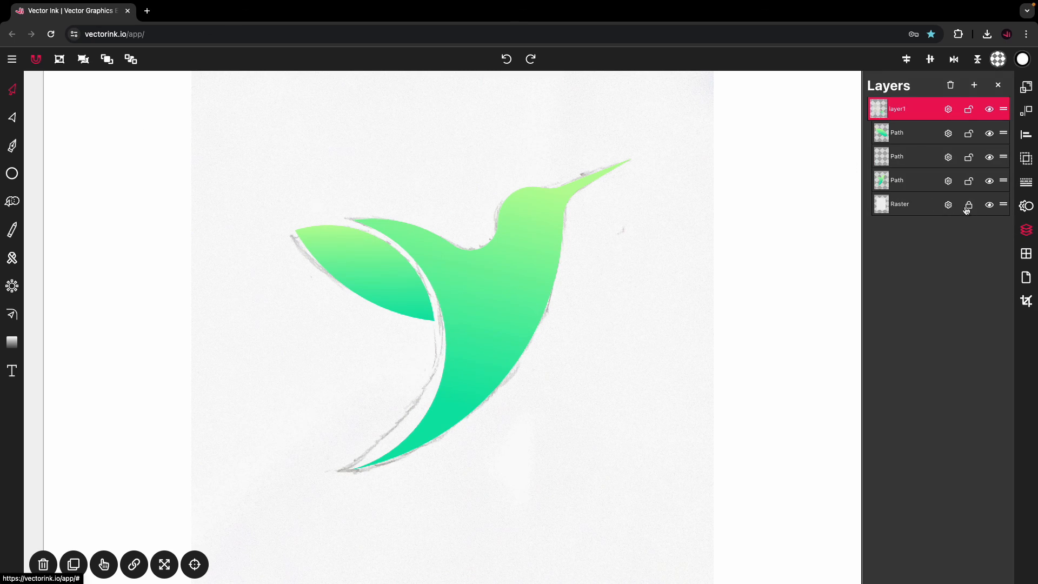
left_click(990, 204)
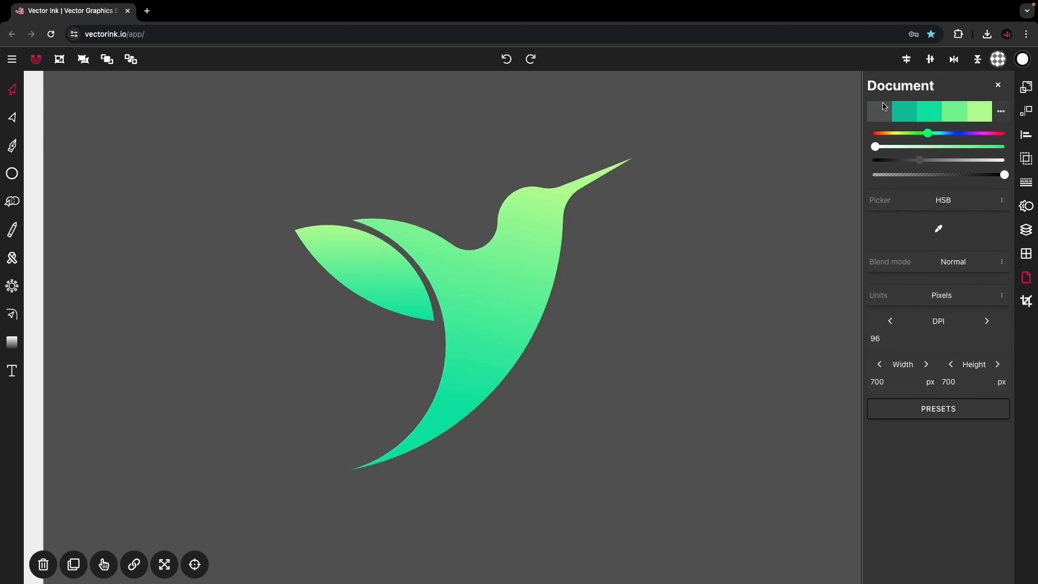
mouse_move(694, 183)
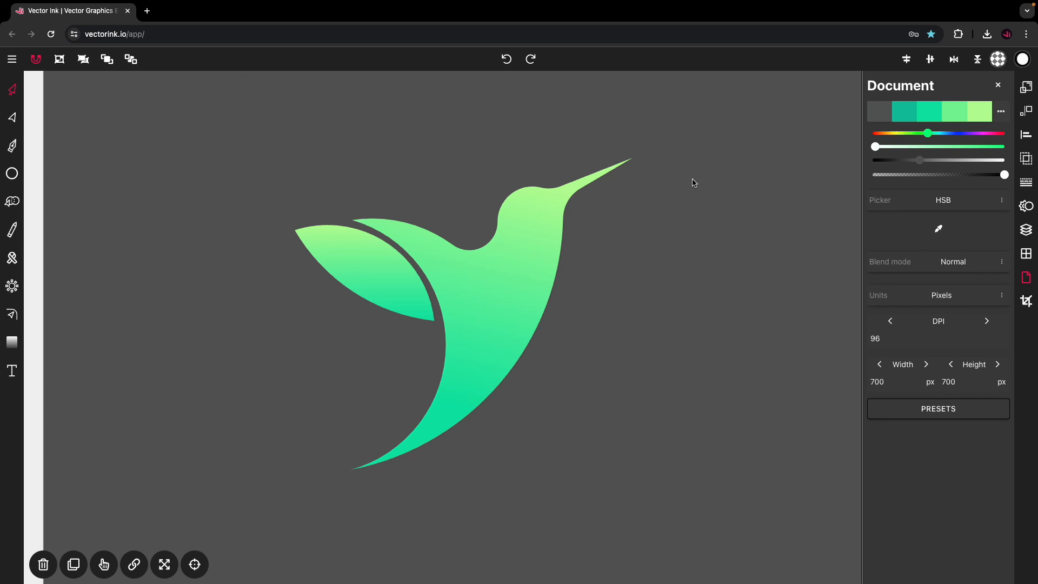